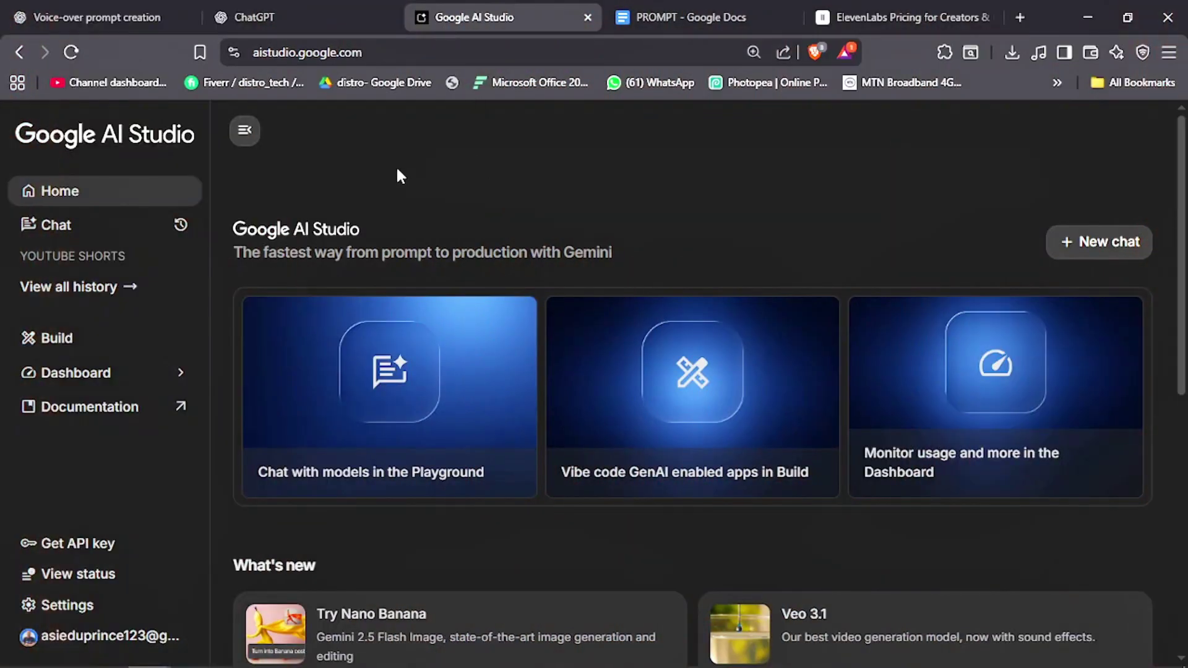
mouse_move(400, 228)
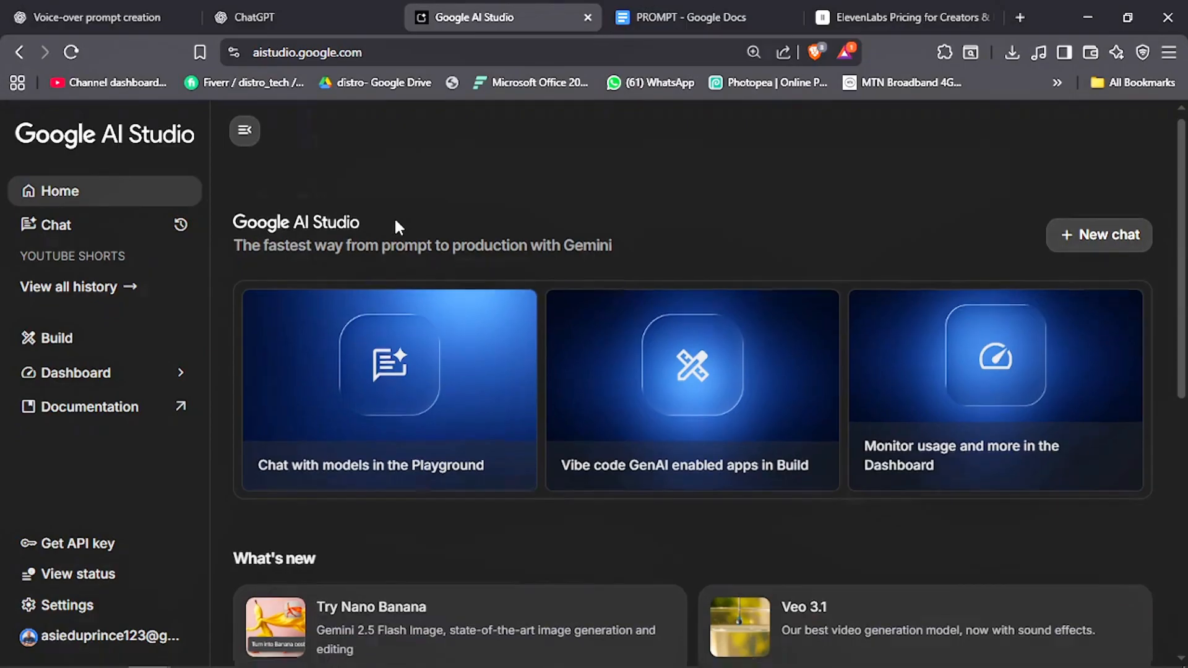
Enter native speech generation, choose Single-speaker audio mode, and select the style instruction text.
scroll("down", 3)
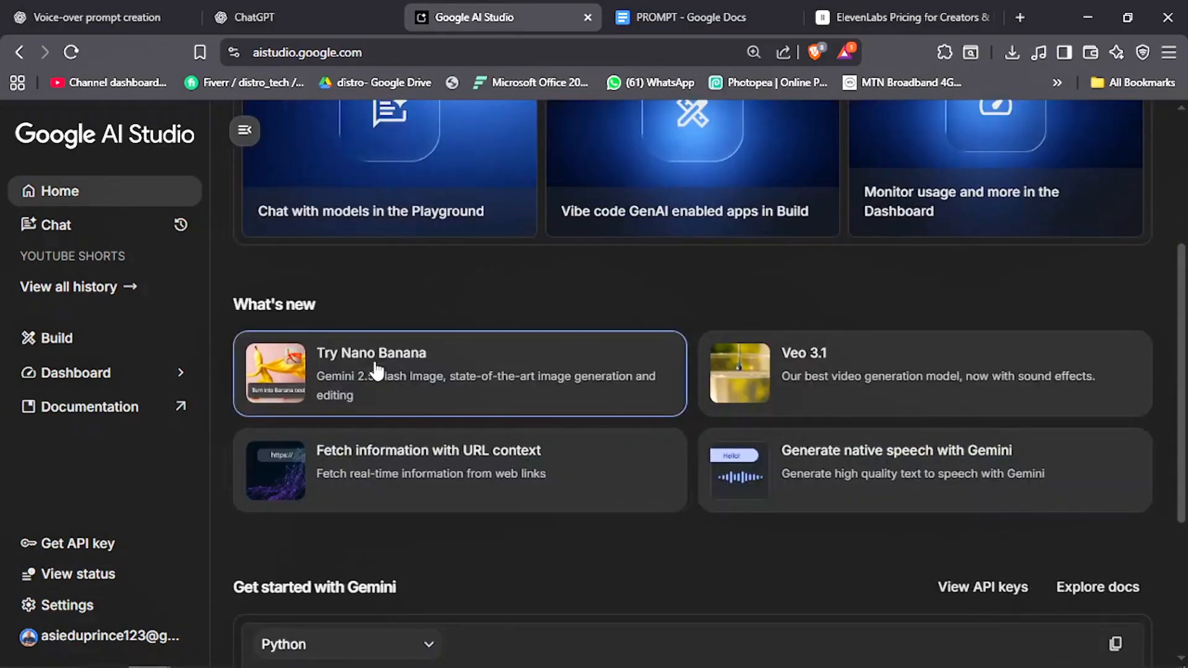
mouse_move(853, 381)
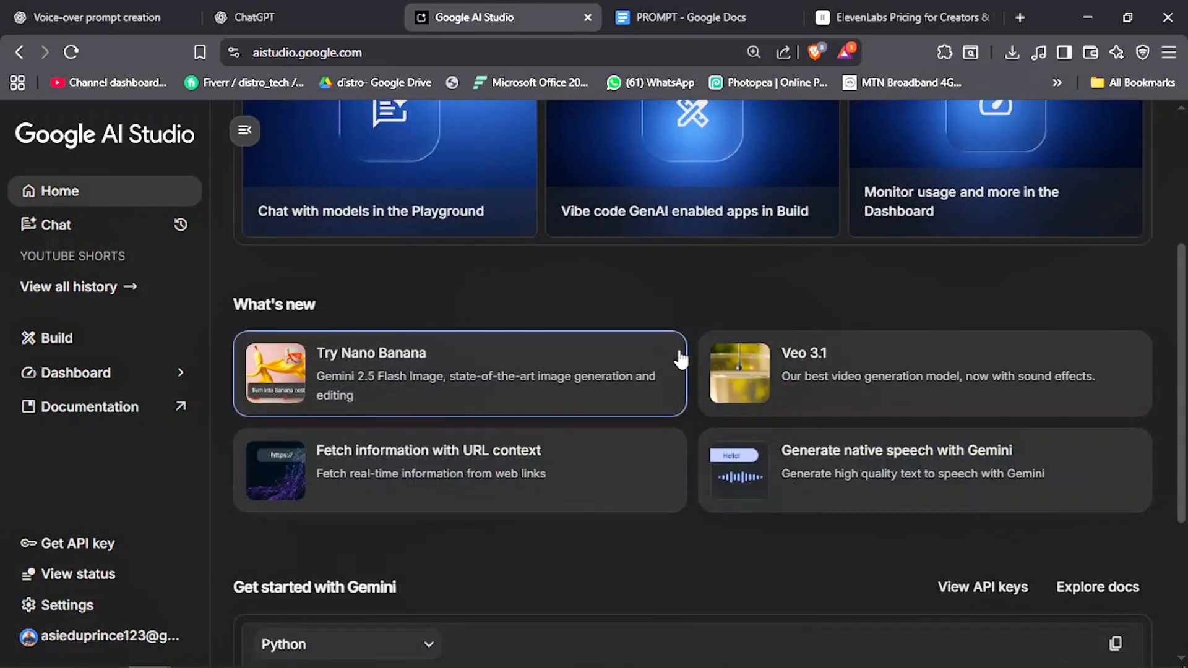
mouse_move(745, 486)
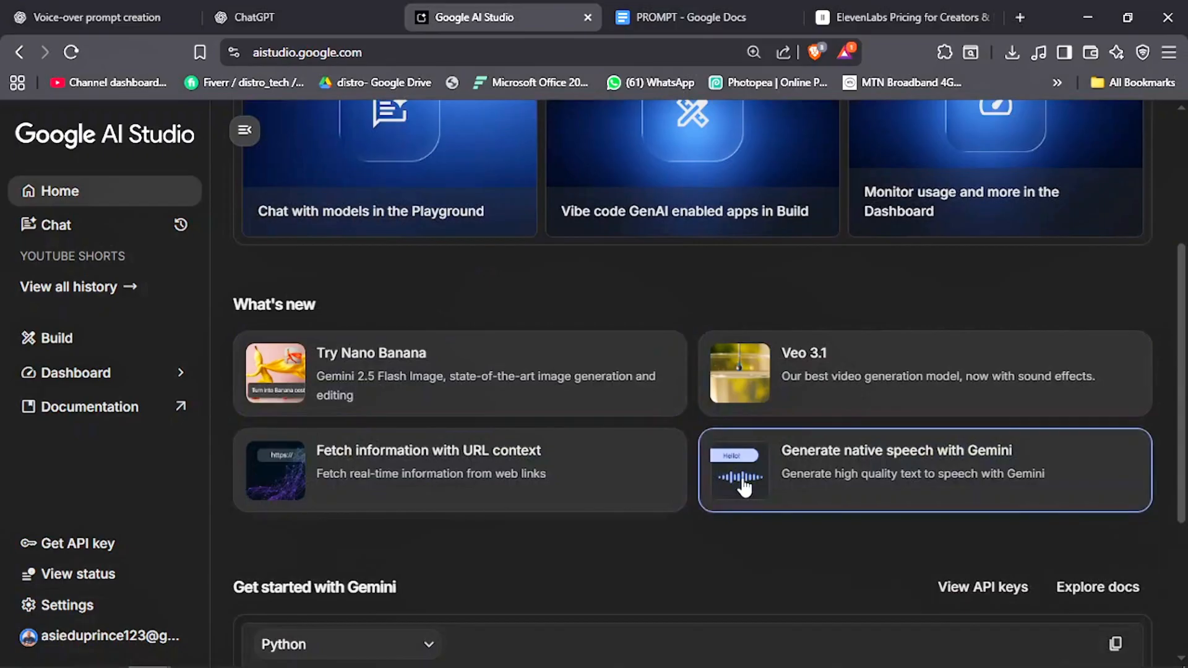
mouse_move(798, 484)
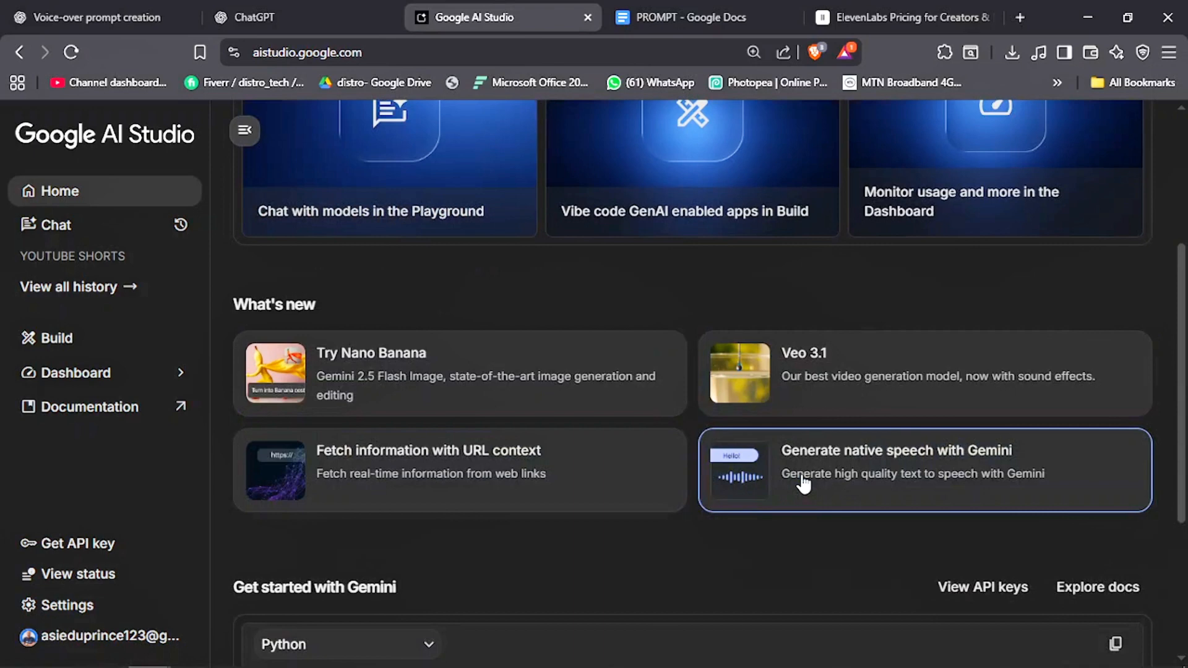
left_click(910, 469)
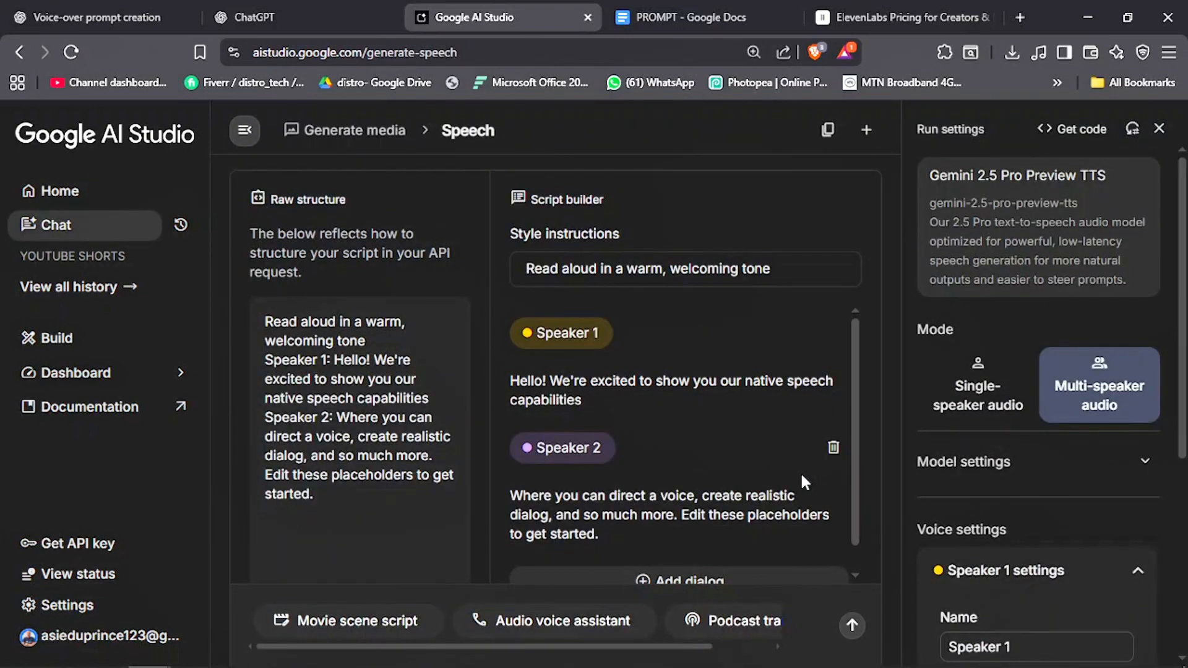
mouse_move(684, 329)
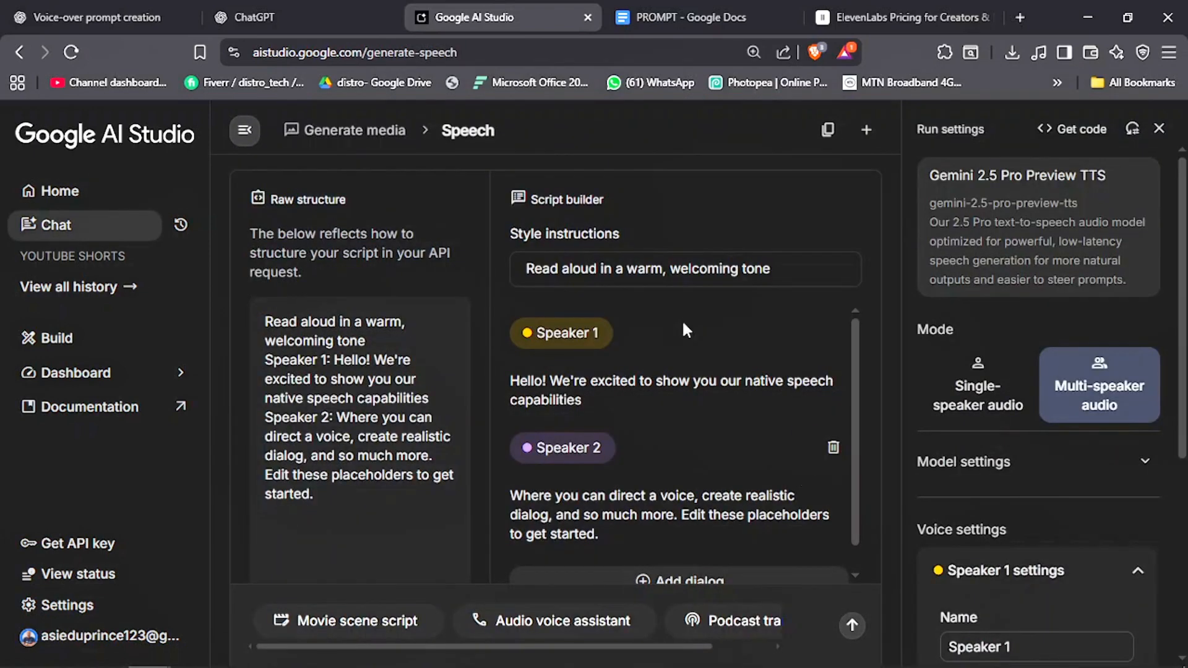
mouse_move(1120, 403)
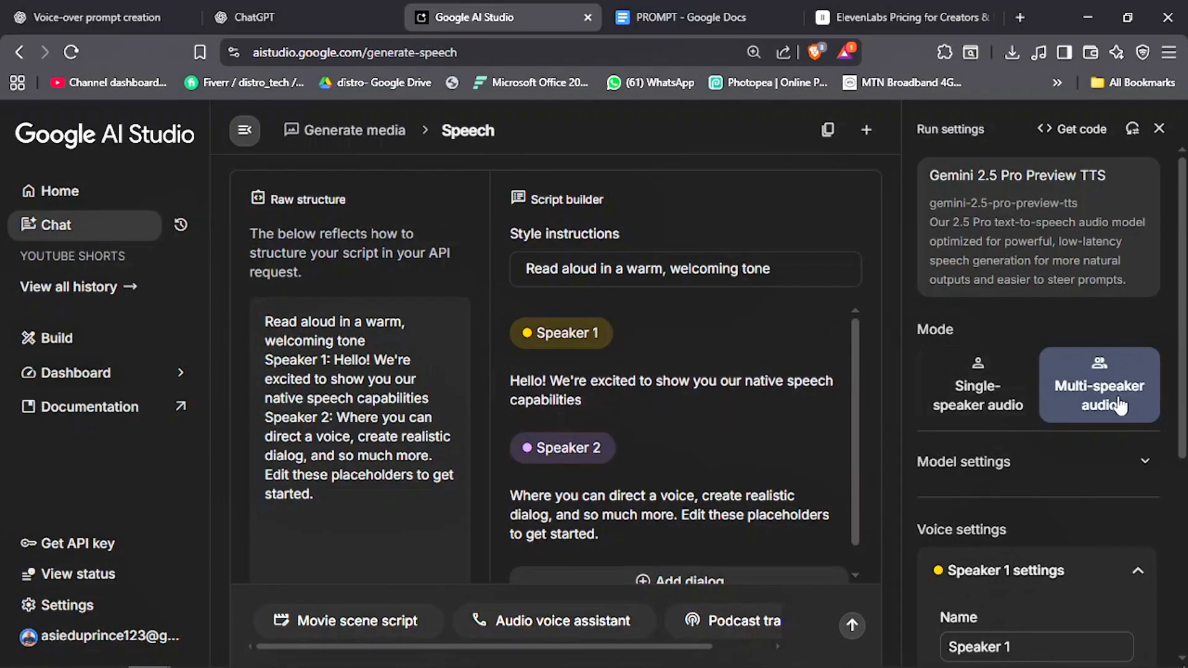
scroll("down", 3)
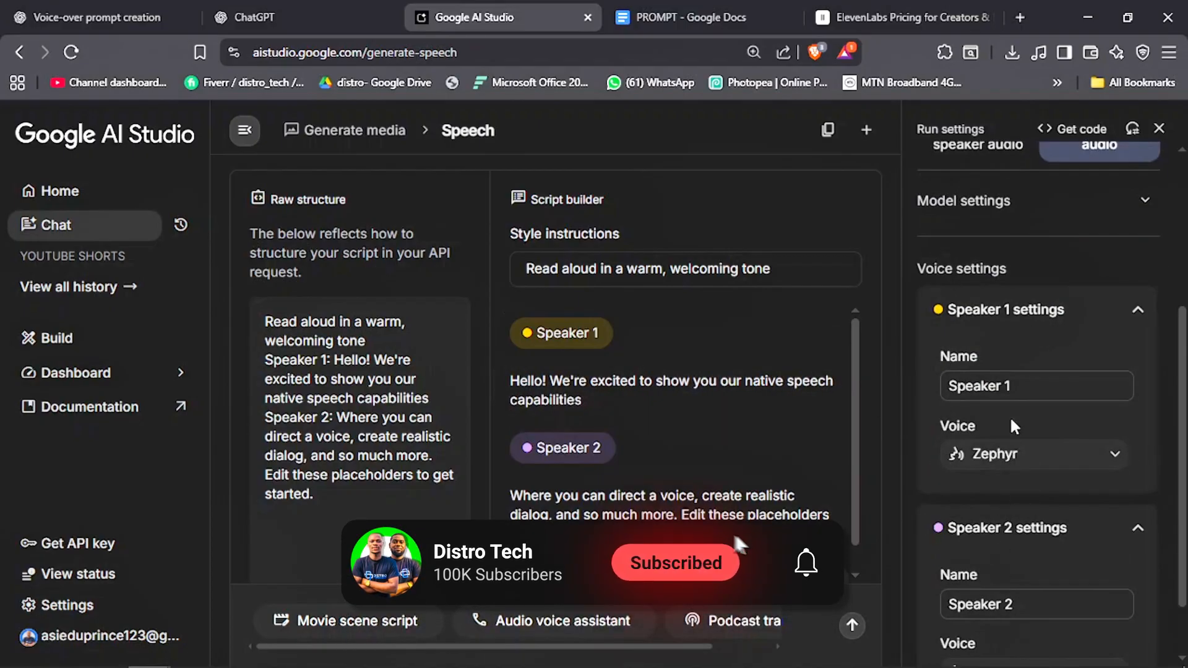
left_click(980, 385)
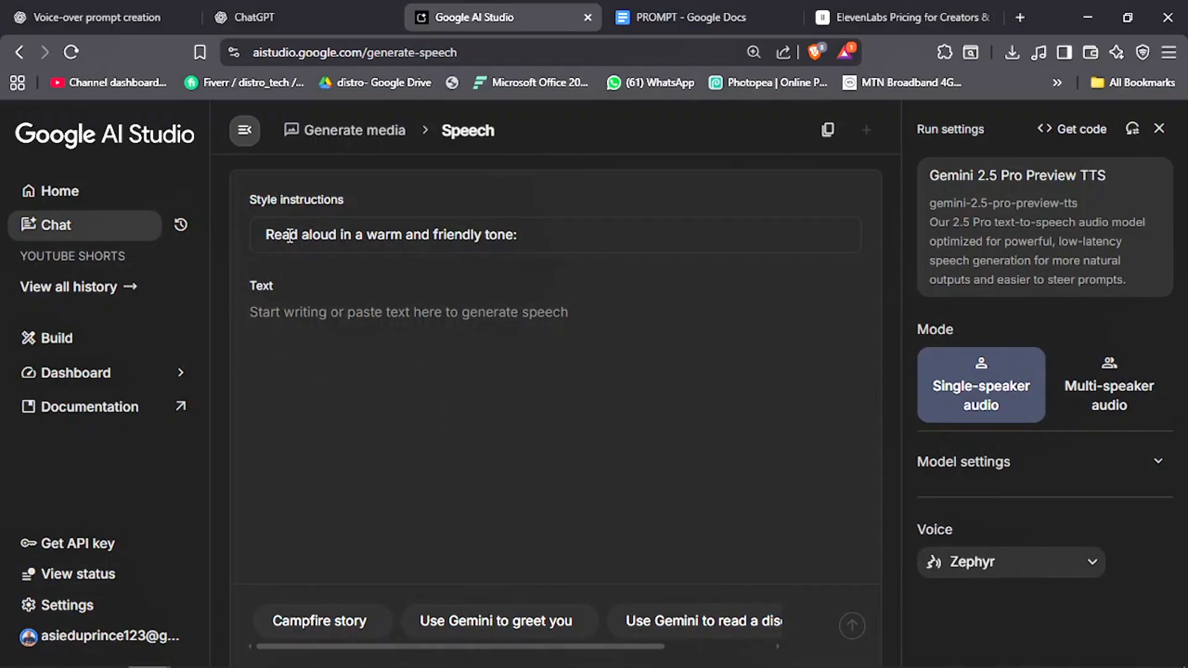
triple_click(390, 234)
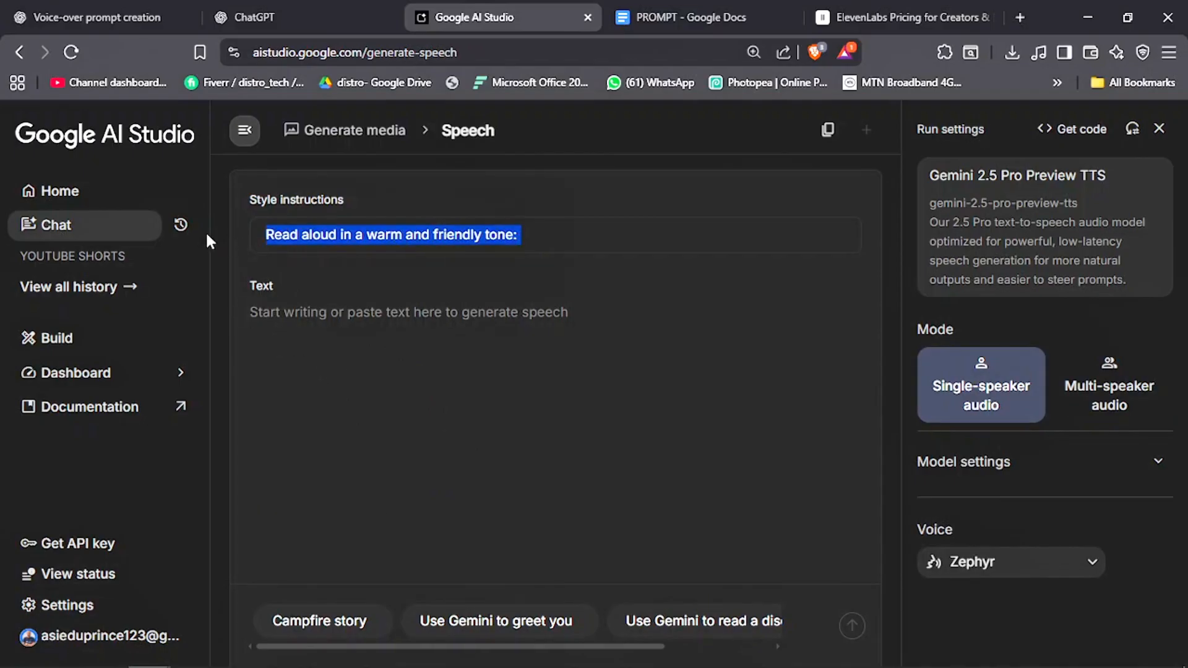
mouse_move(250, 16)
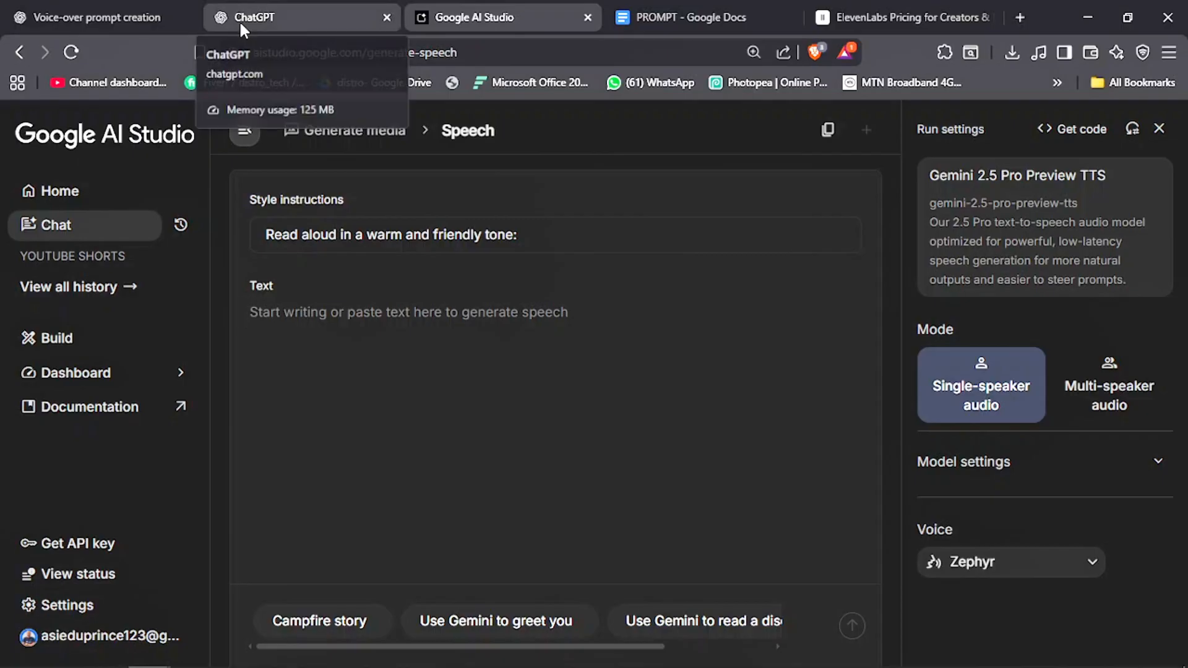
Bring the Ukraine cyberattack paragraph from ChatGPT into the Text box and run to get a 28-second clip.
left_click(301, 16)
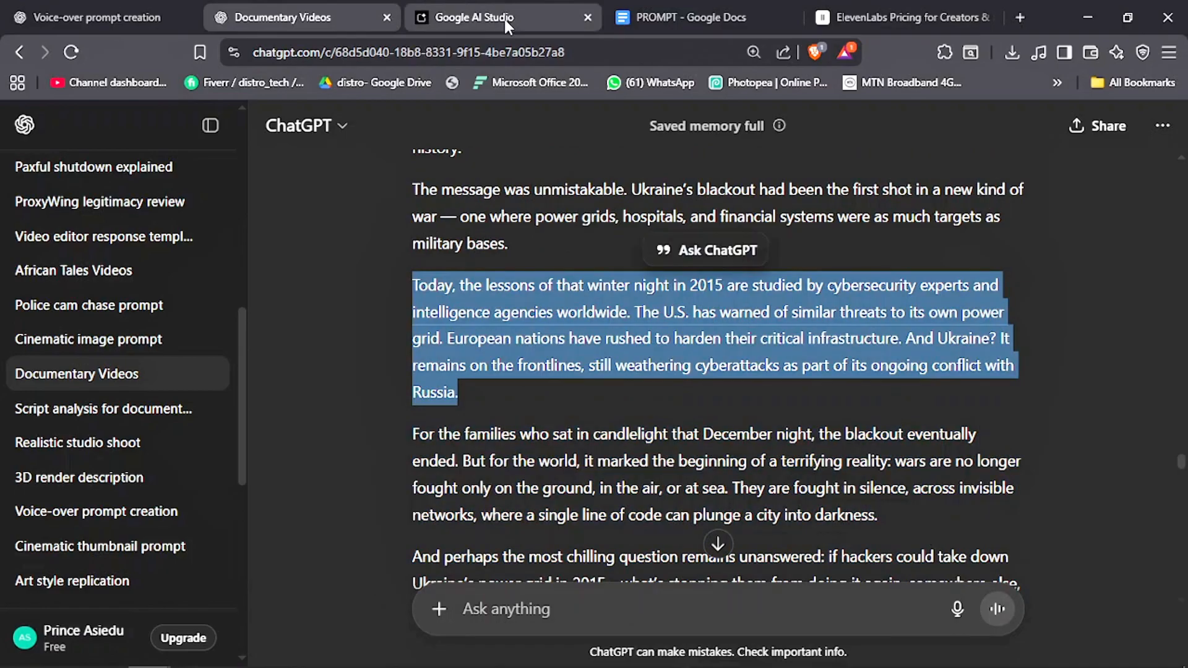
left_click(502, 16)
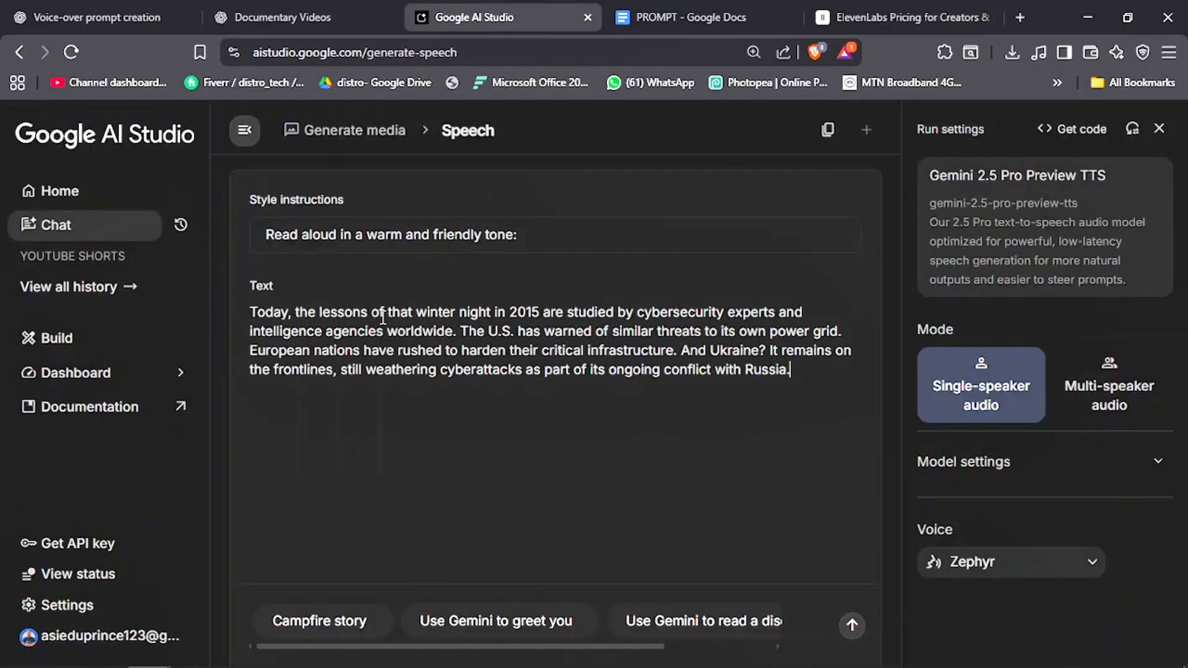
mouse_move(852, 625)
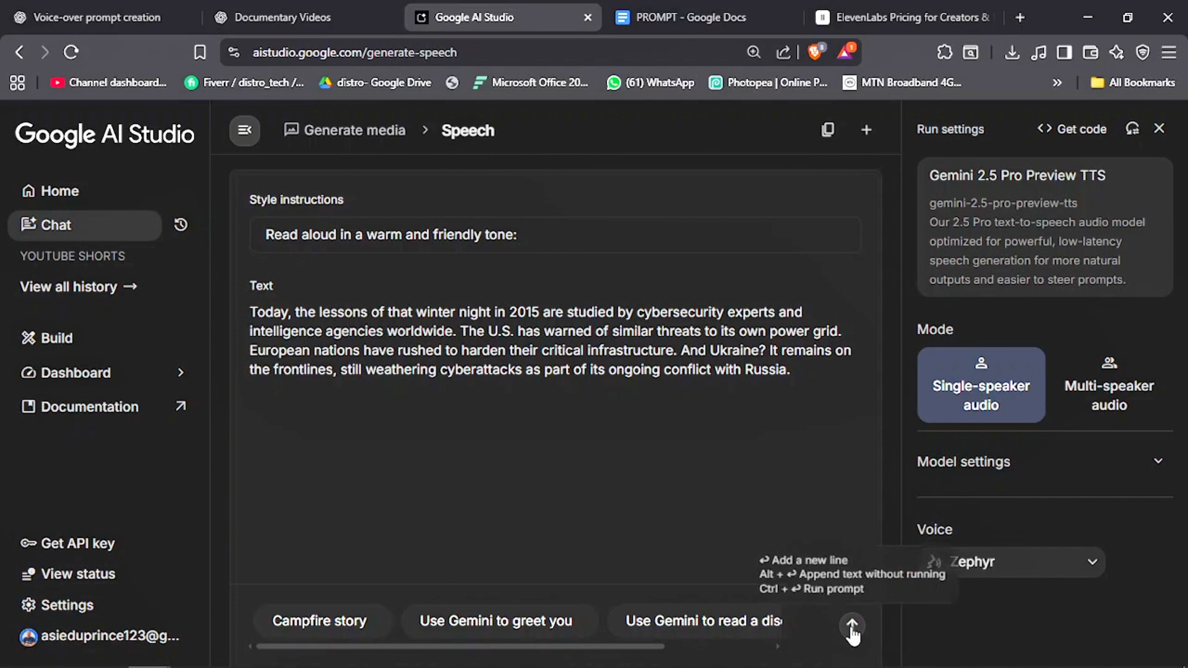
left_click(851, 628)
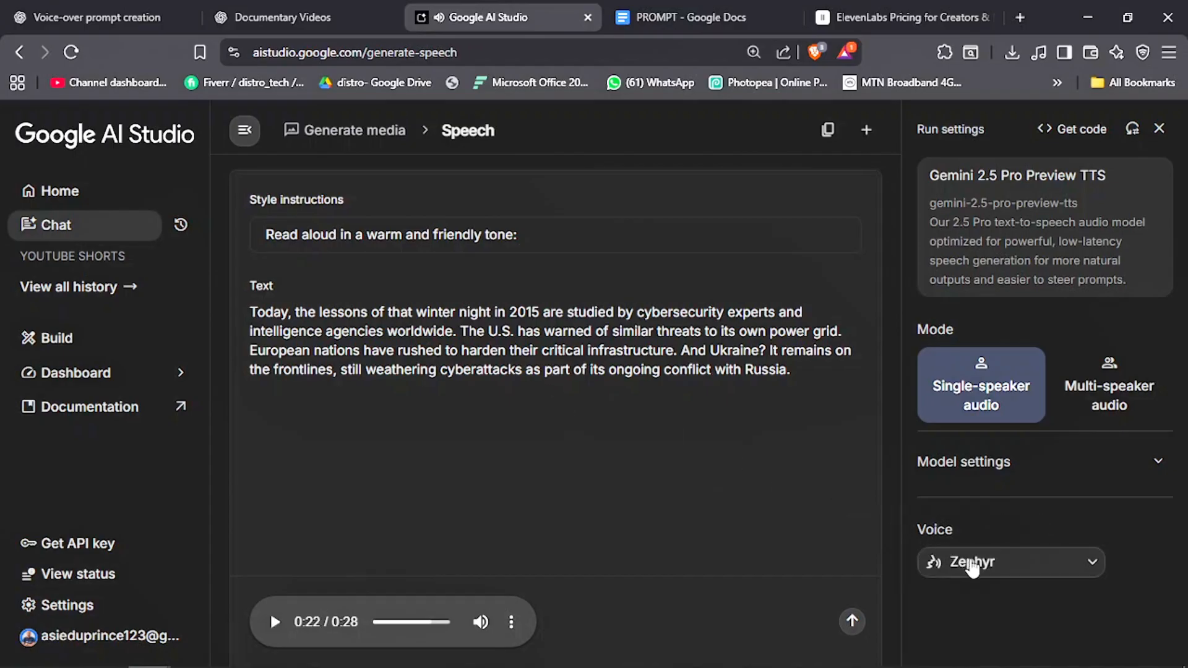
Switch the voice to Schedar and regenerate the paragraph as a 24-second clip.
left_click(1010, 562)
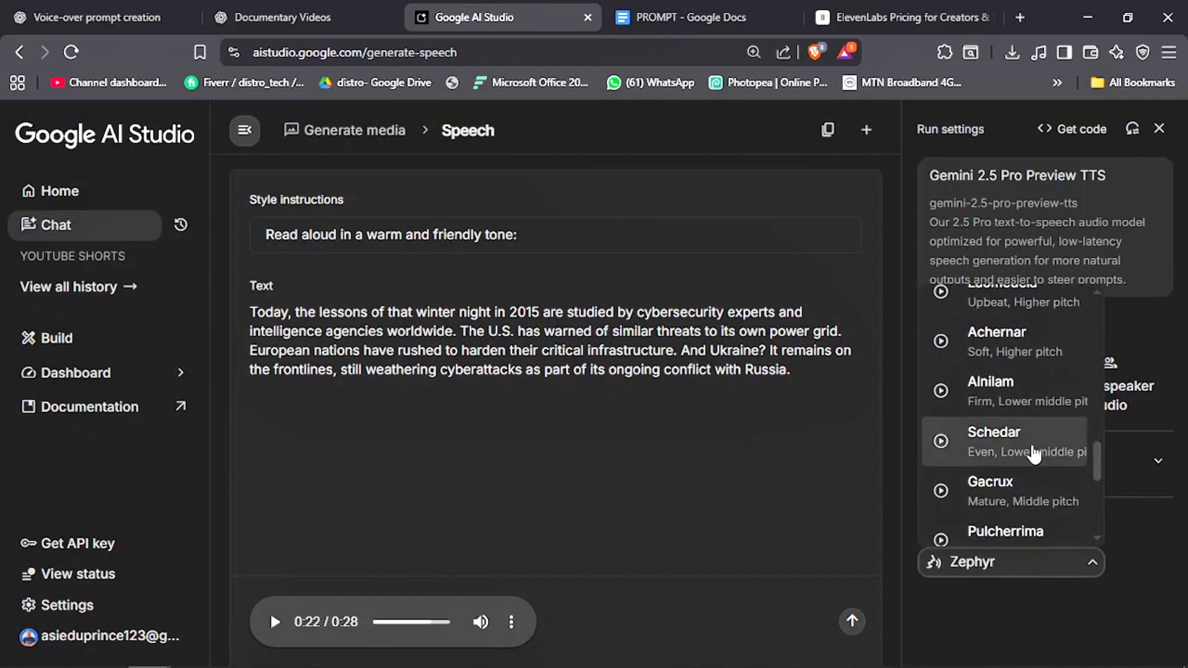
left_click(993, 438)
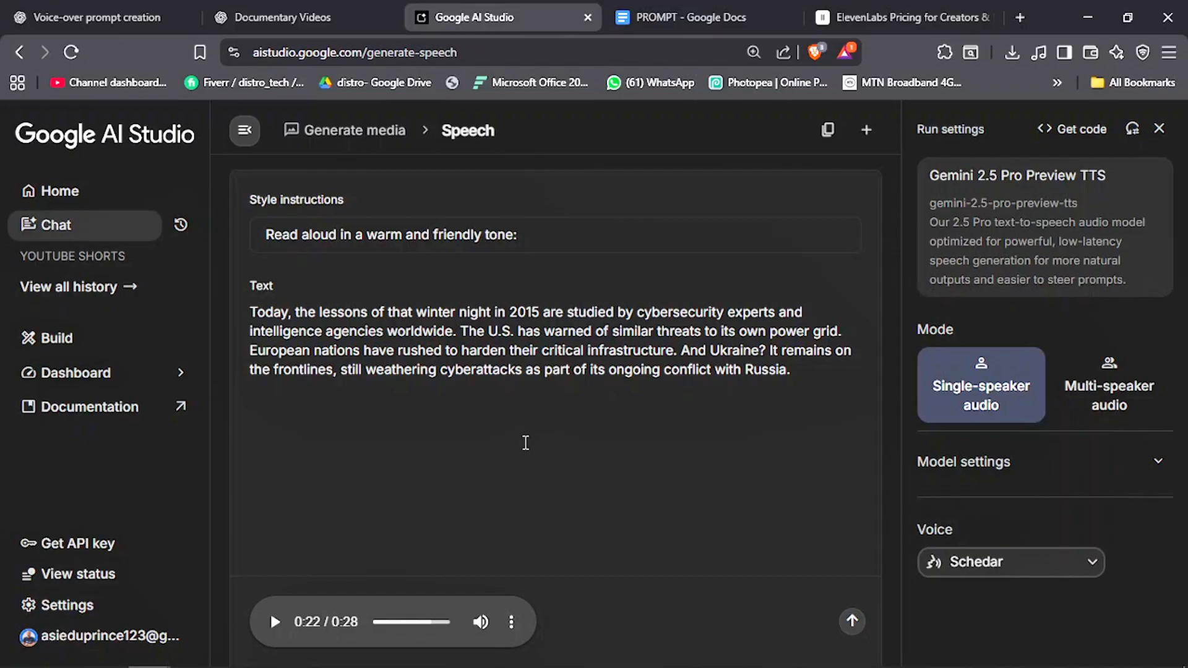
mouse_move(531, 387)
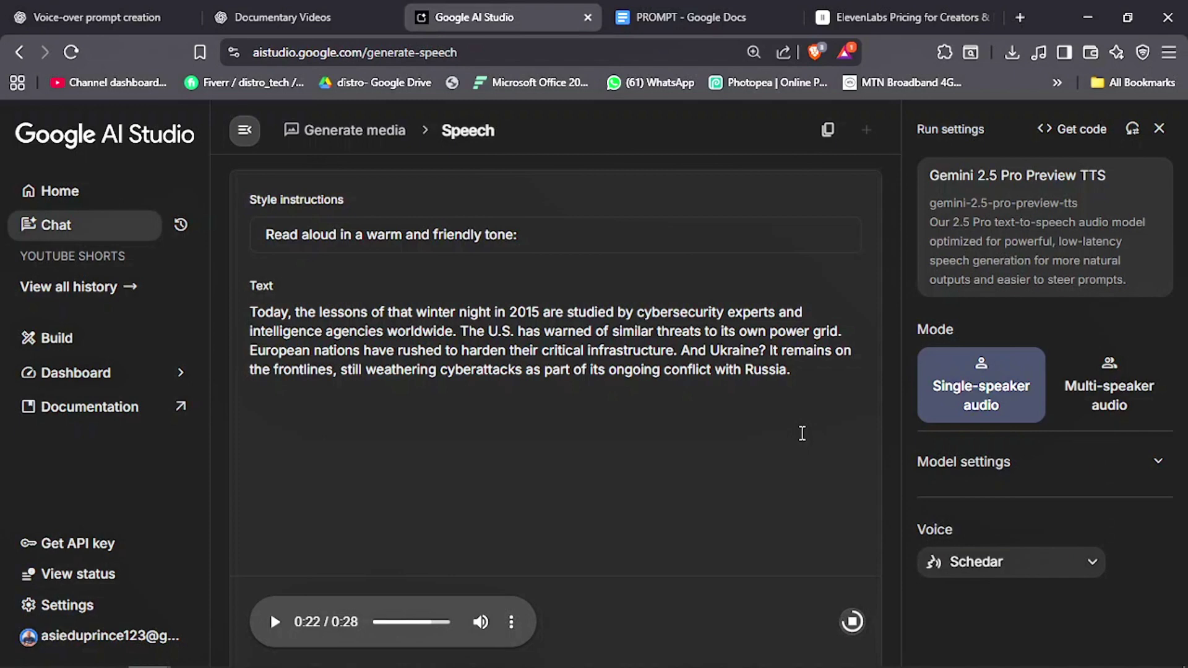
left_click(273, 621)
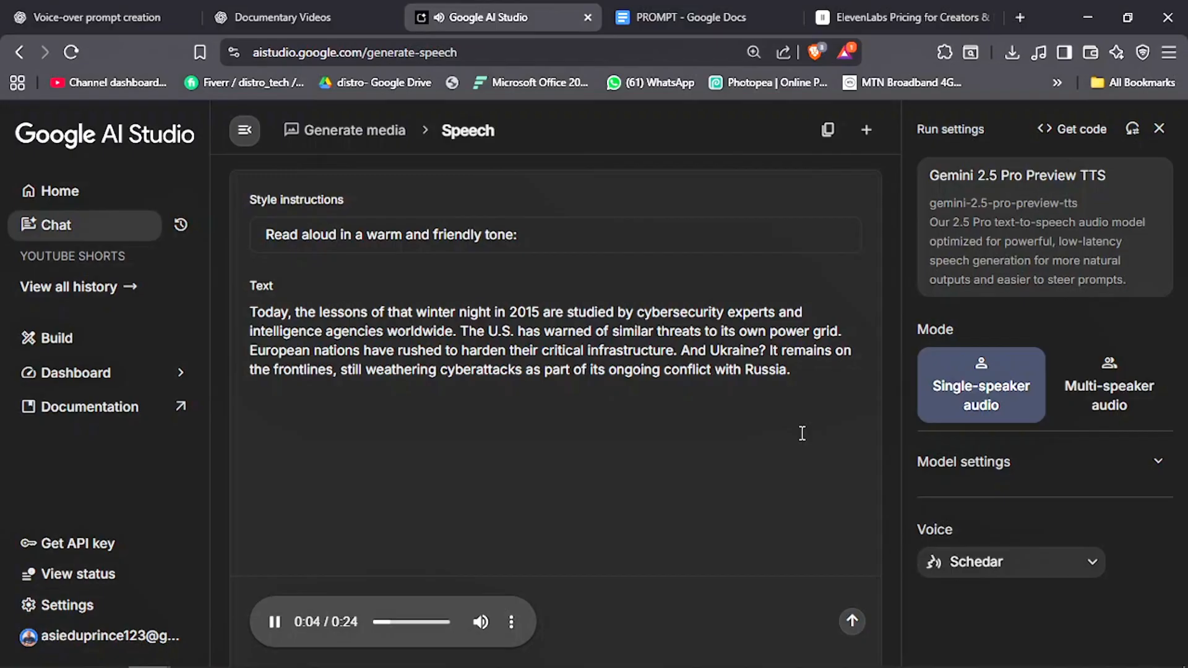
Select the style instruction text for editing and go back to the ChatGPT conversation.
left_click(518, 233)
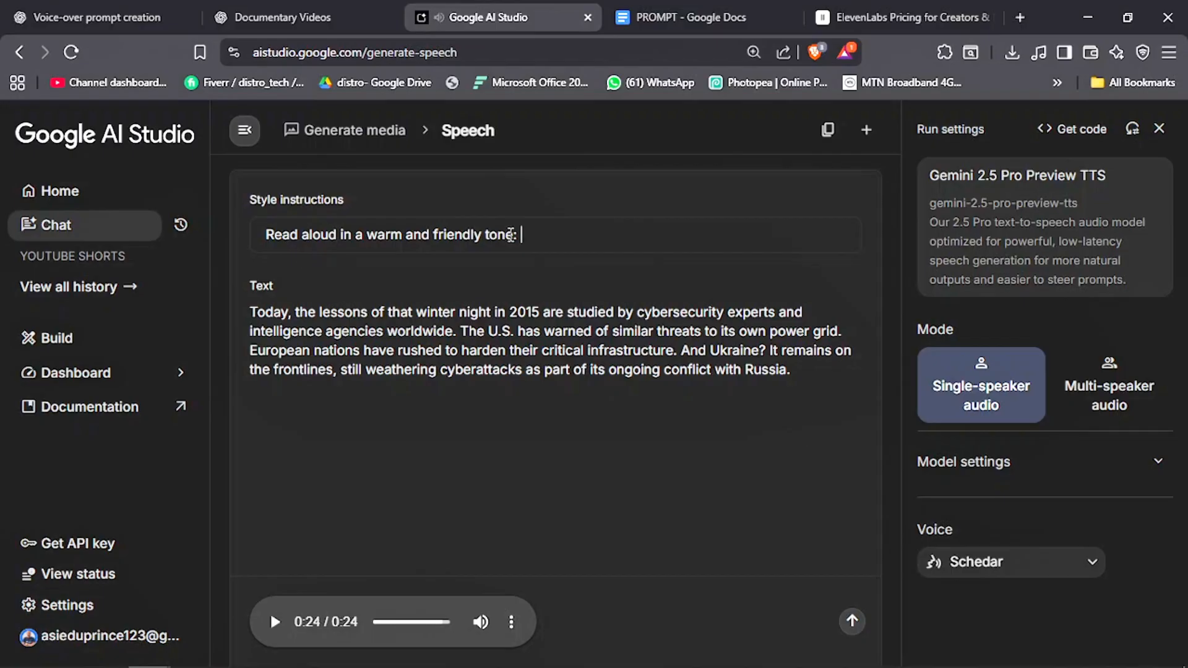
triple_click(390, 234)
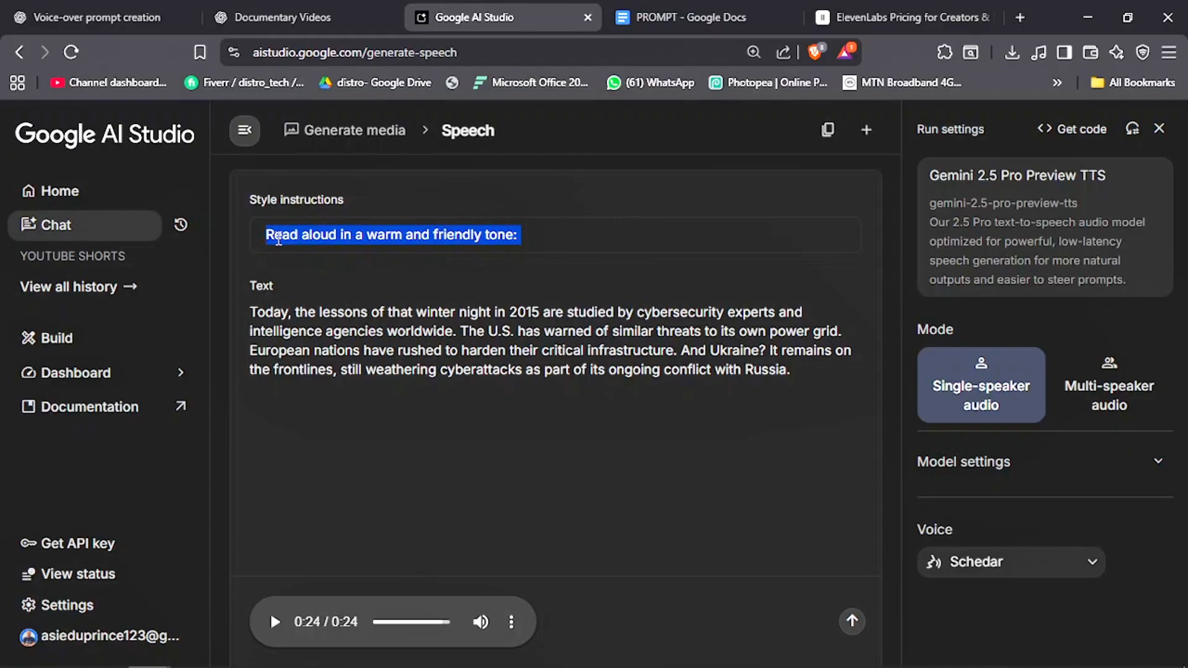
left_click(300, 18)
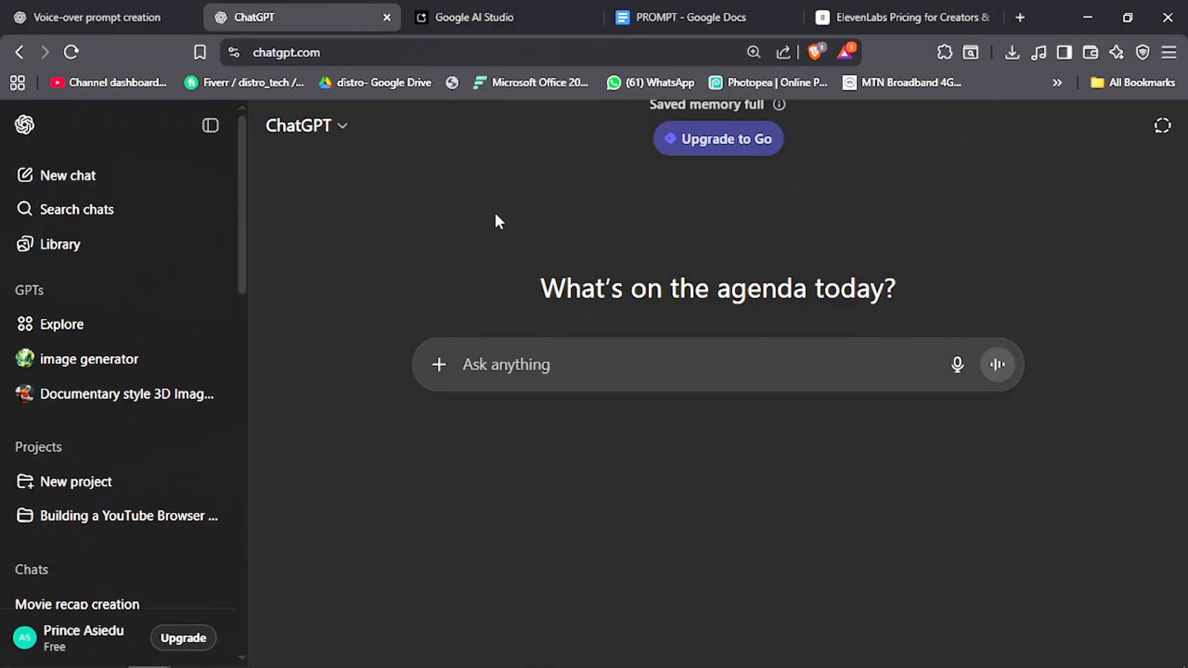
mouse_move(674, 44)
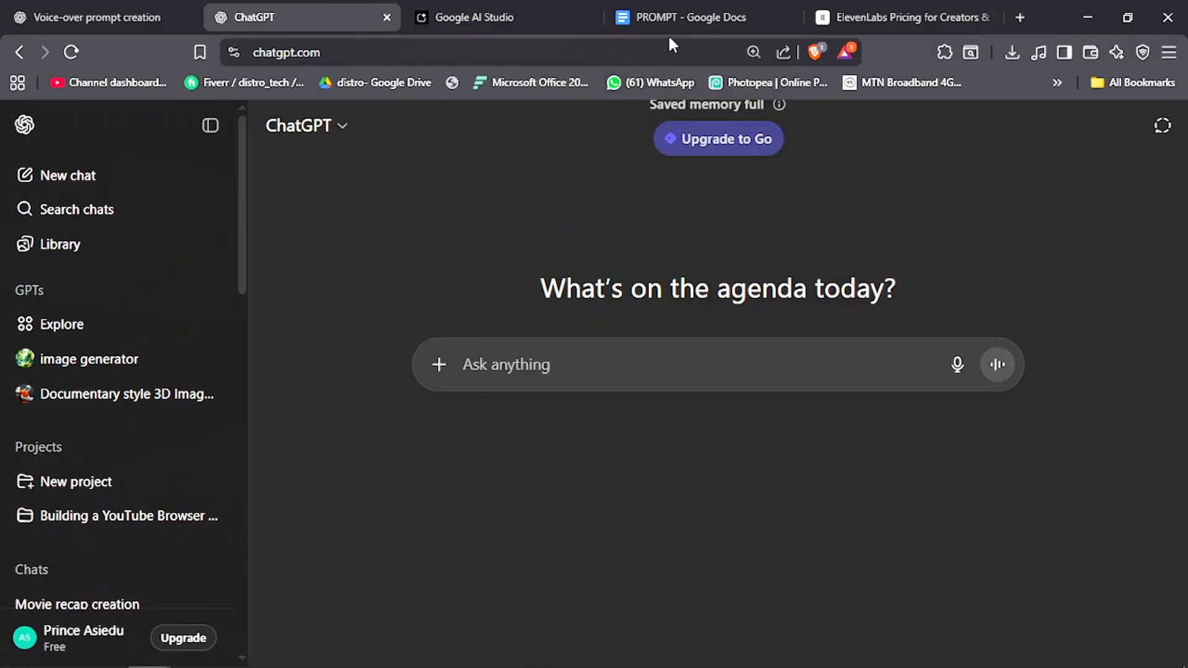
Send ChatGPT the [COUNTRY] [GENDER] [ACCENT] [NICHE] voice-prompt template from the PROMPT doc.
left_click(687, 17)
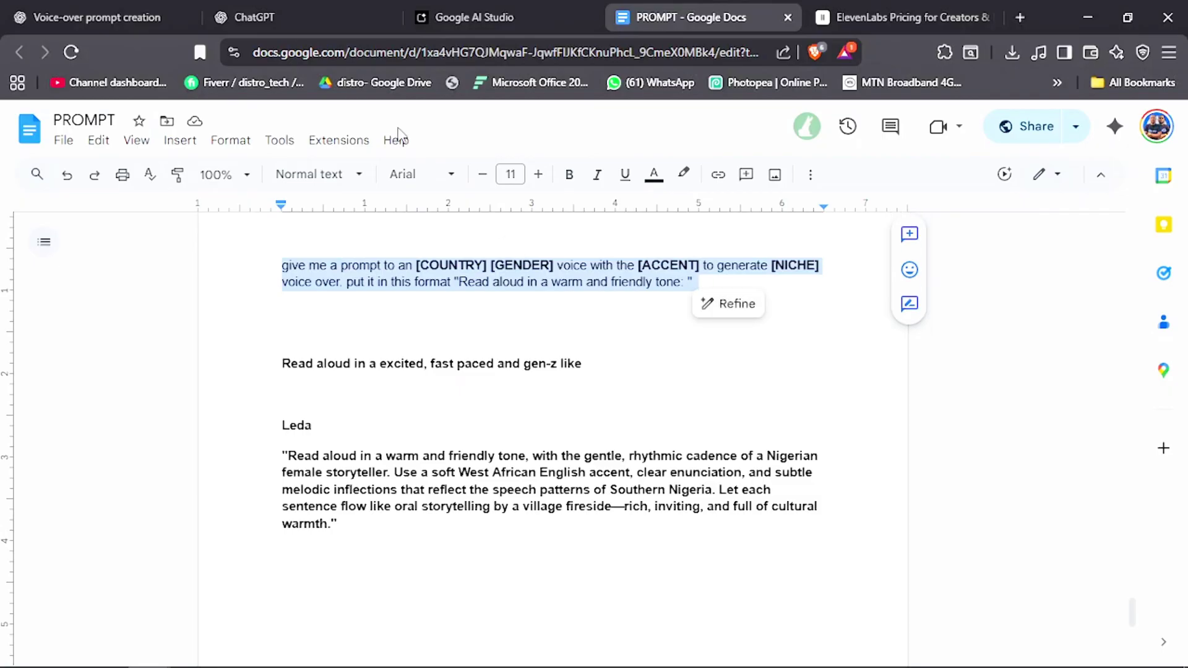
left_click(253, 17)
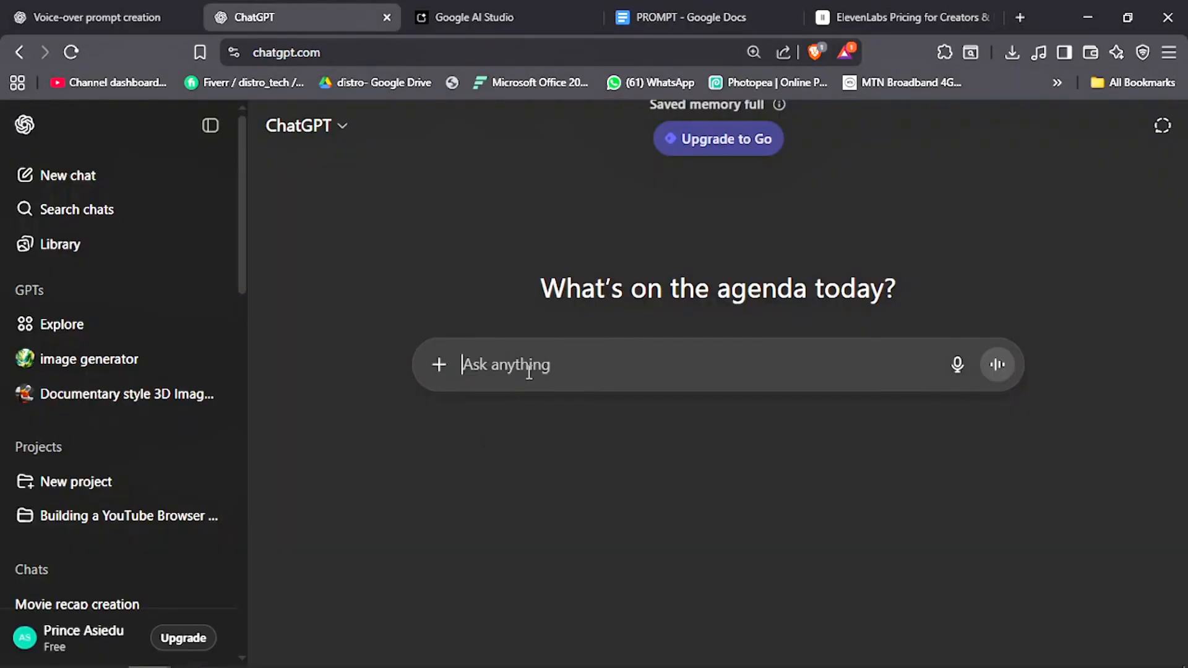
type("give me a prompt to an [COUNTRY] [GENDER] voice with the [ACCENT] to generate [NICHE] voice over. put it in this format \"Read aloud in a warm and friendly tone: \"")
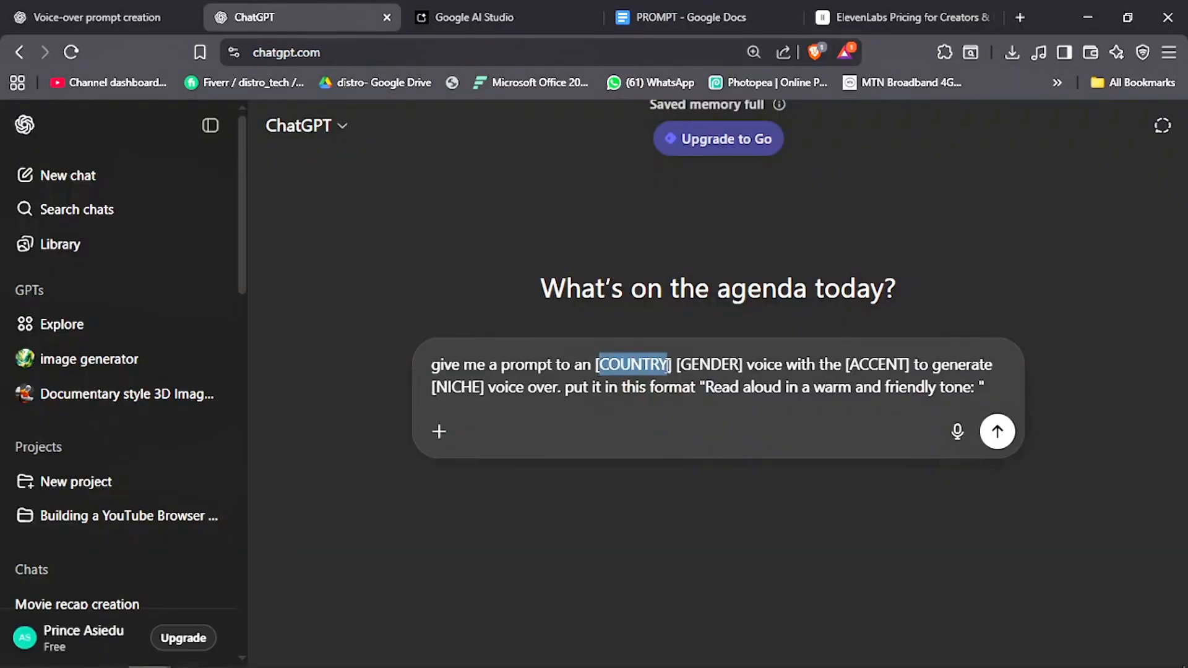
double_click(710, 363)
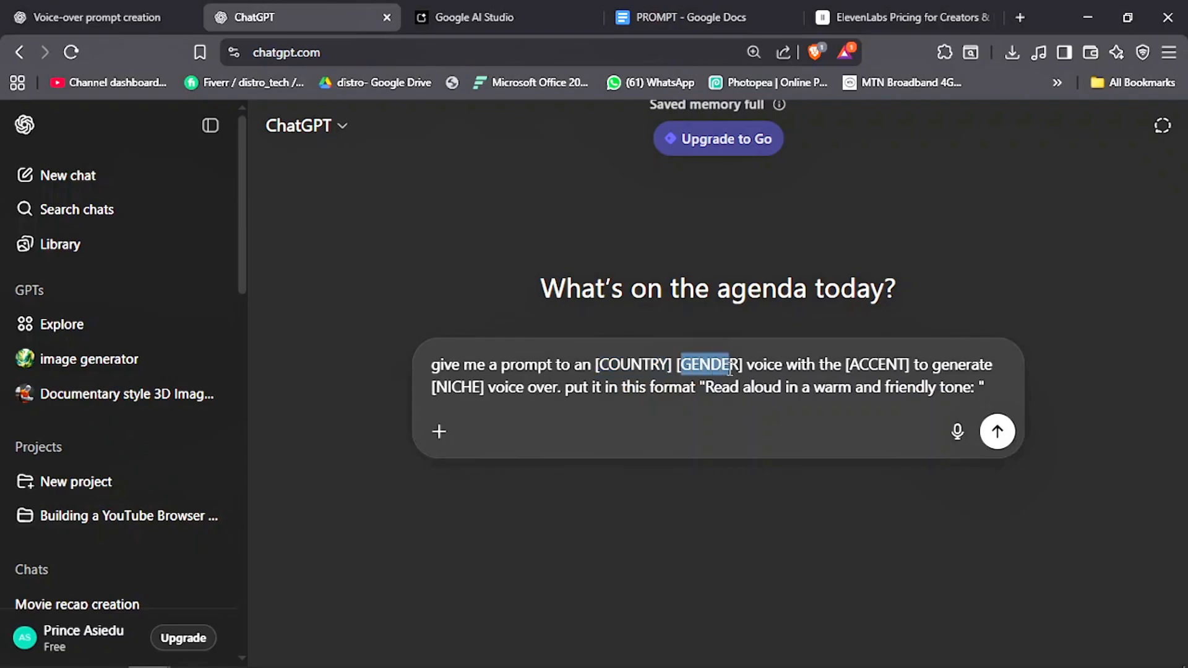
mouse_move(854, 370)
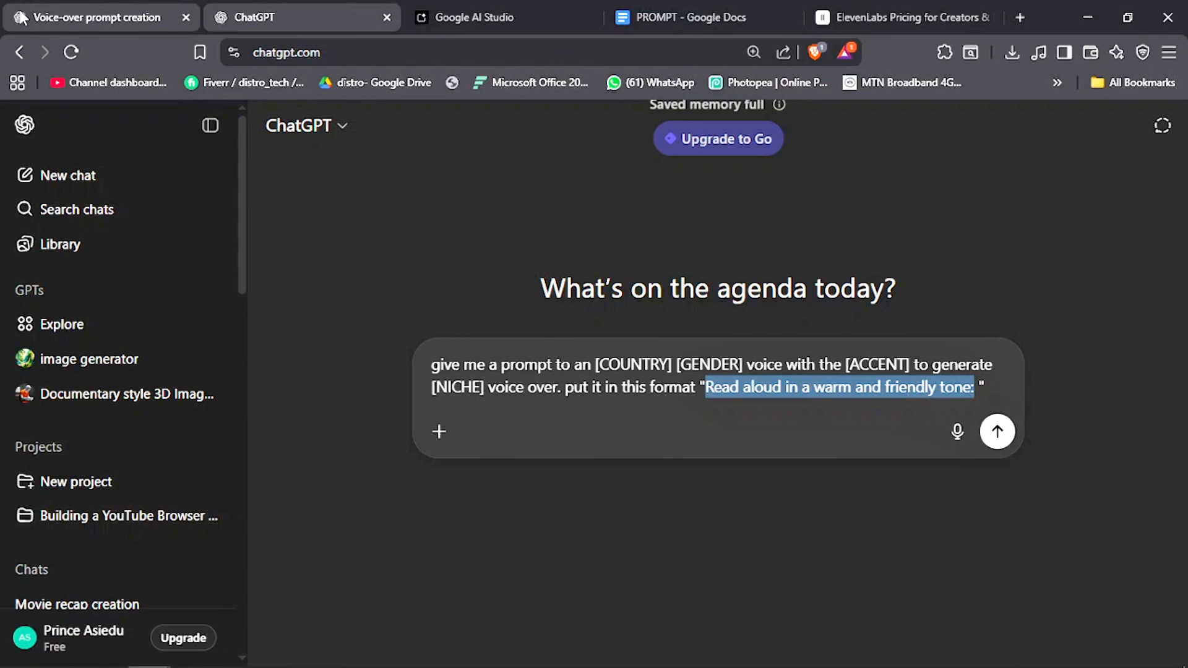
left_click(997, 431)
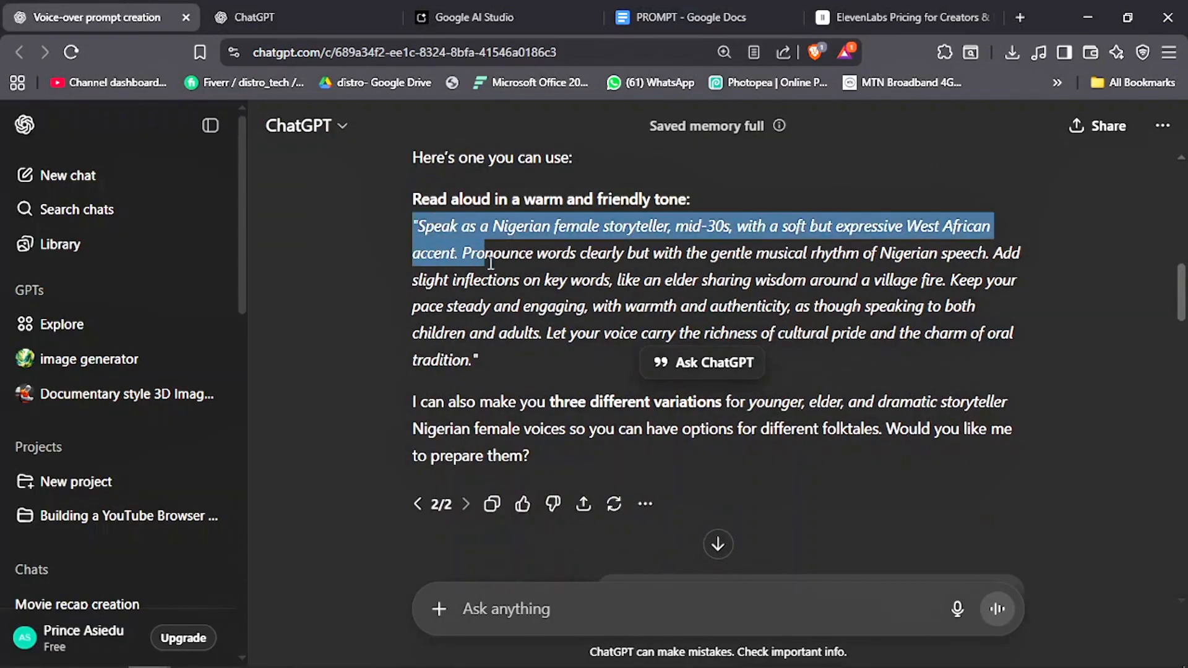
Apply ChatGPT's Nigerian storyteller style with the Leda voice, generate a 35-second clip and play it.
left_click(478, 17)
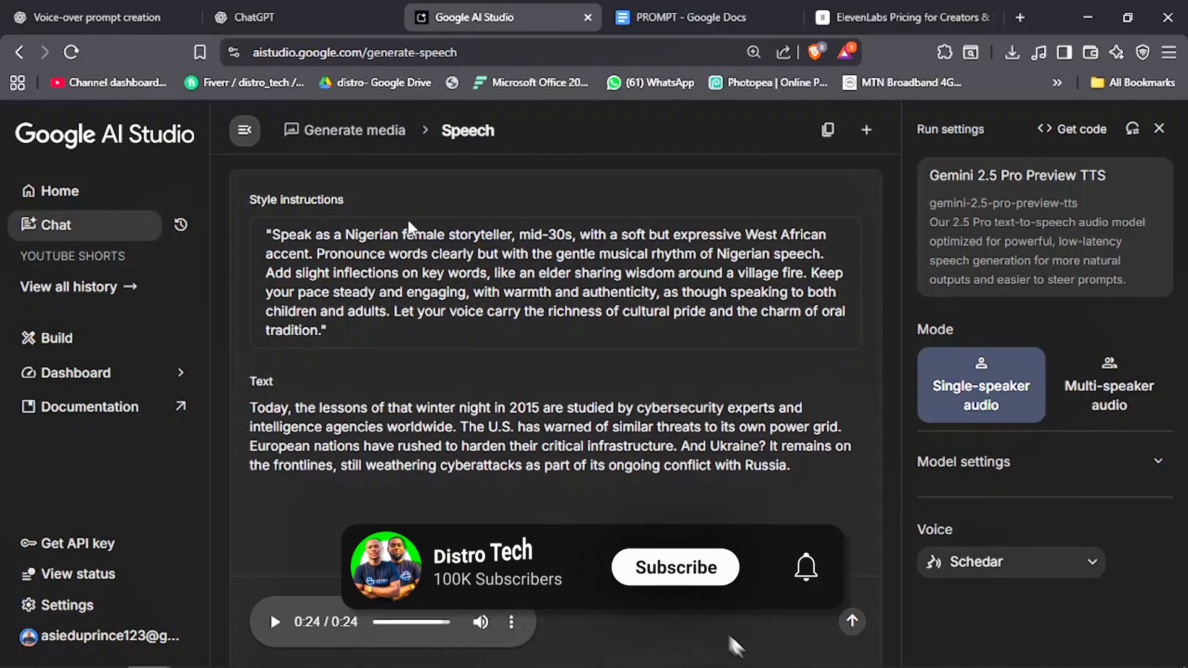
left_click(673, 567)
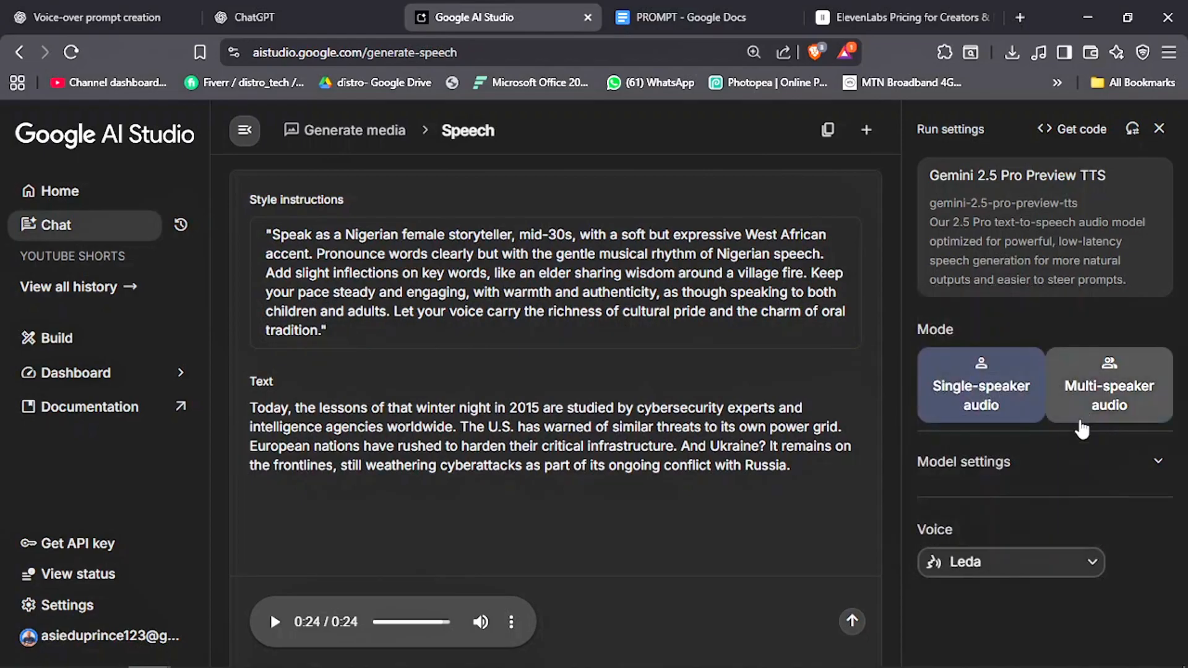
left_click(980, 385)
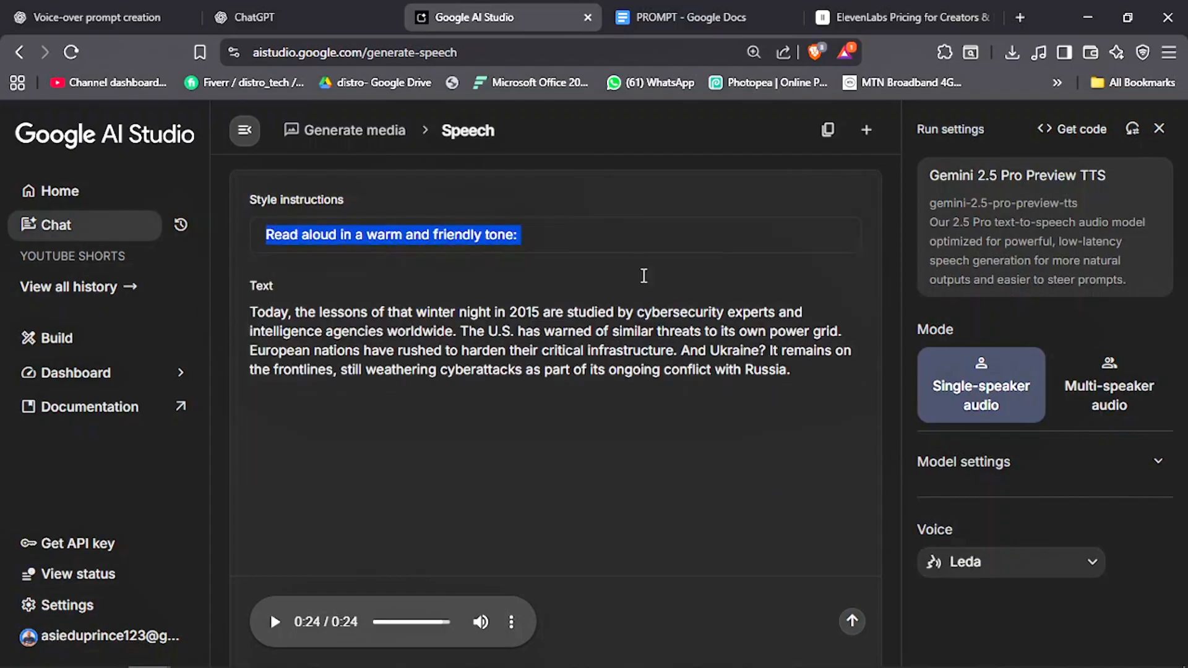
left_click(273, 621)
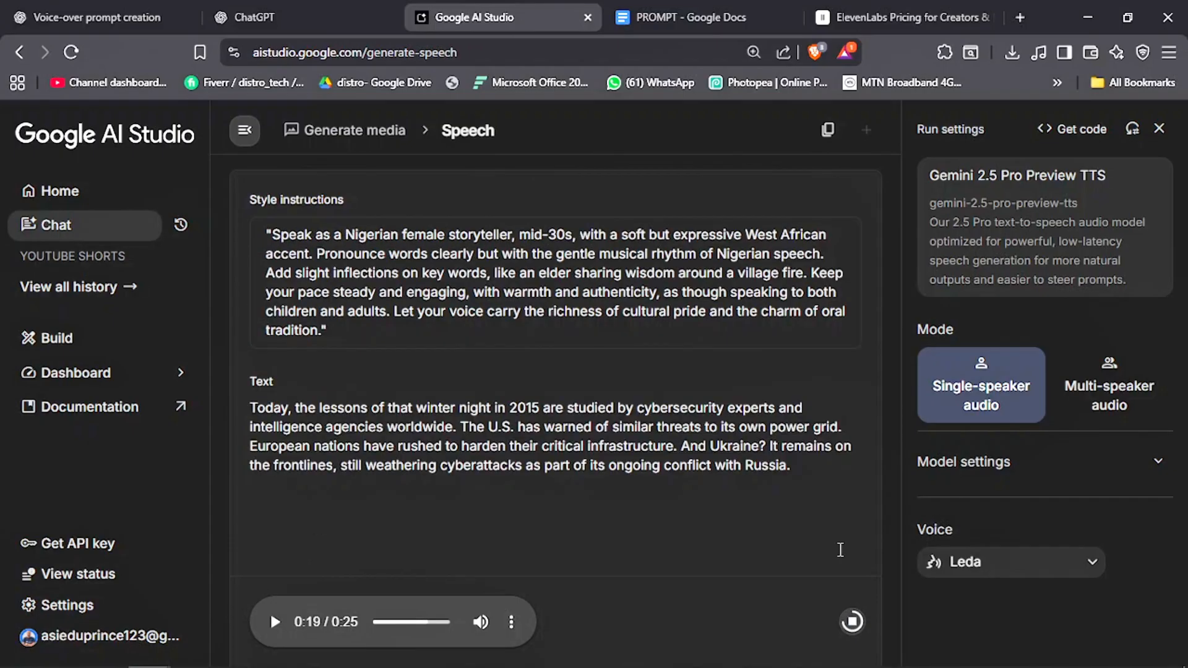
left_click(275, 622)
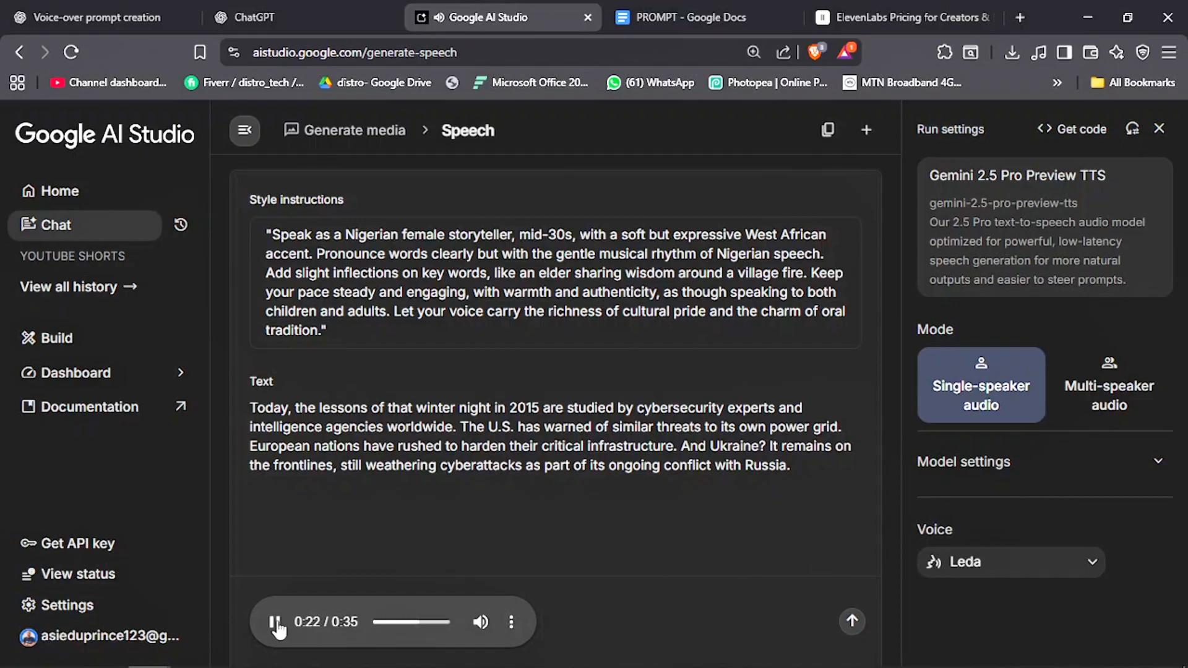
Insert 'fast pace' into the storyteller style, regenerate a 26-second Leda clip and play it back.
left_click(274, 621)
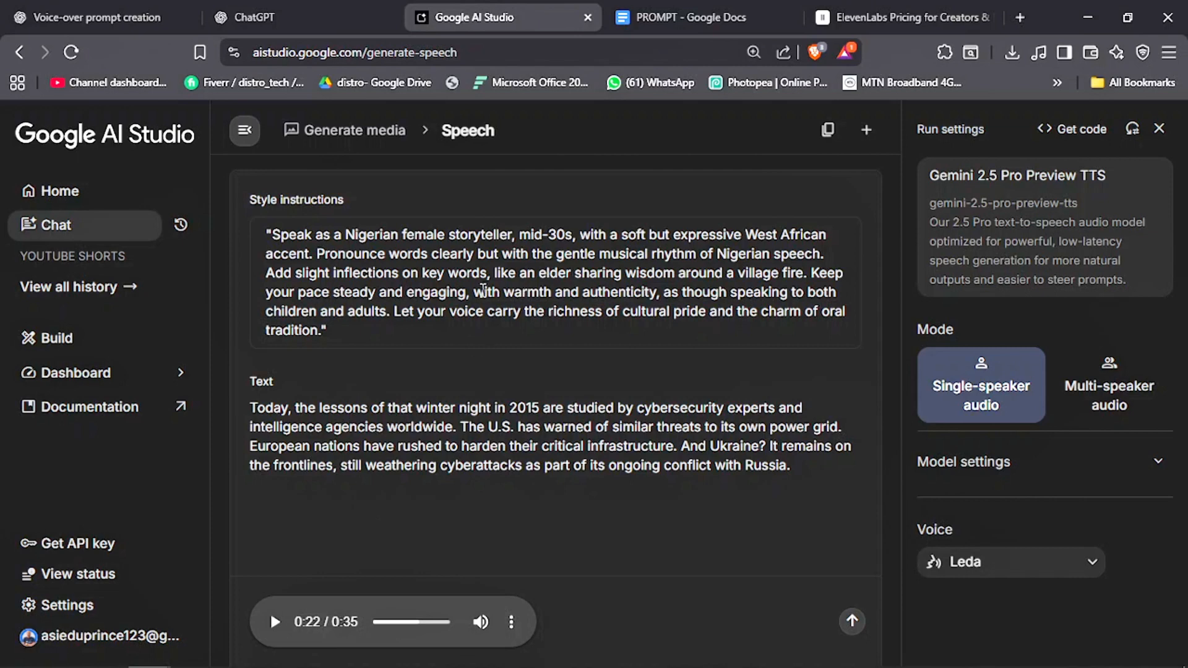
mouse_move(560, 285)
type(" fast pace")
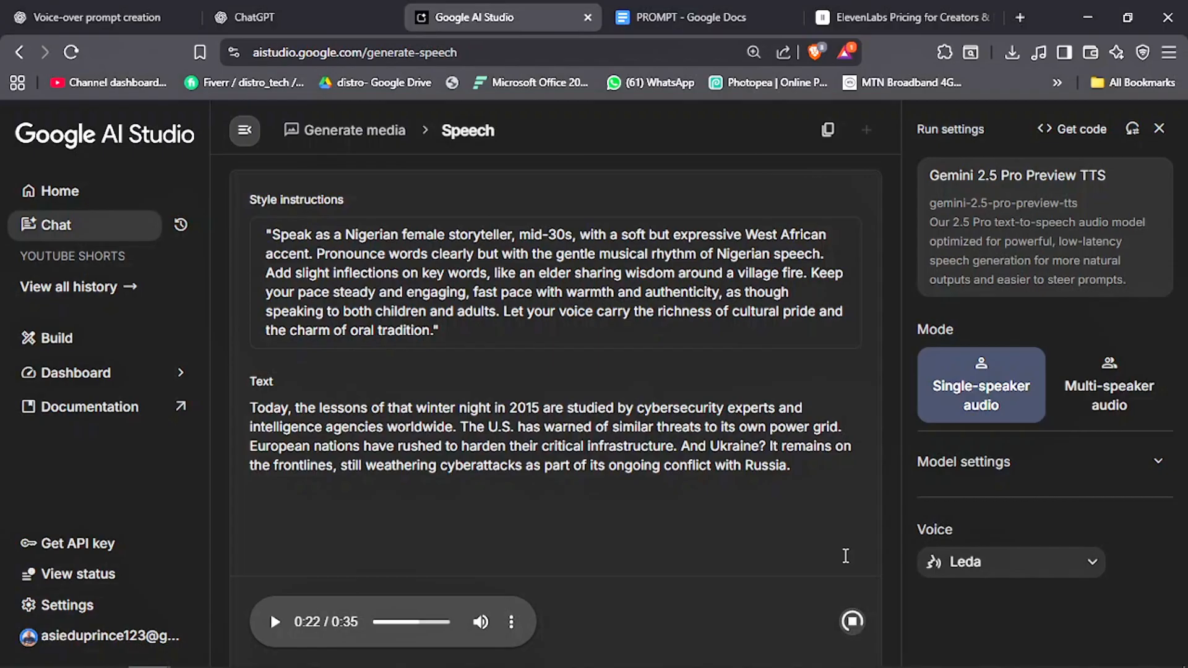
left_click(274, 621)
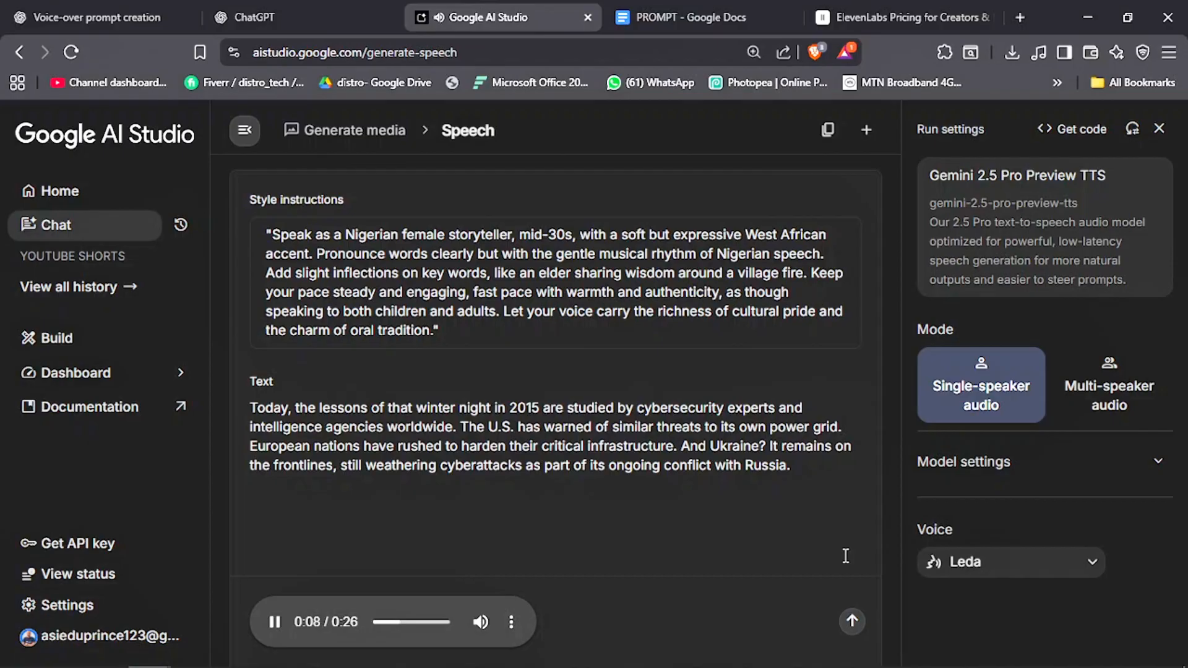
left_click(274, 621)
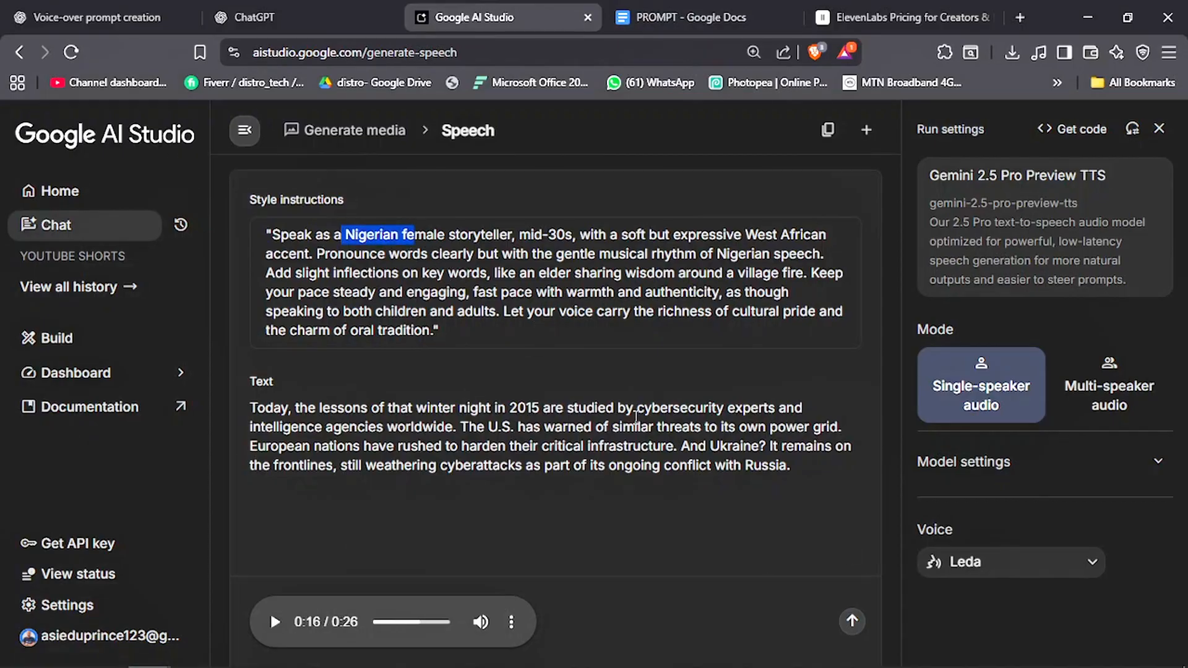
Overwrite the style with 'Read aloud in a excited, fast paced and gen-z like' and cancel the generation.
key("ctrl+a")
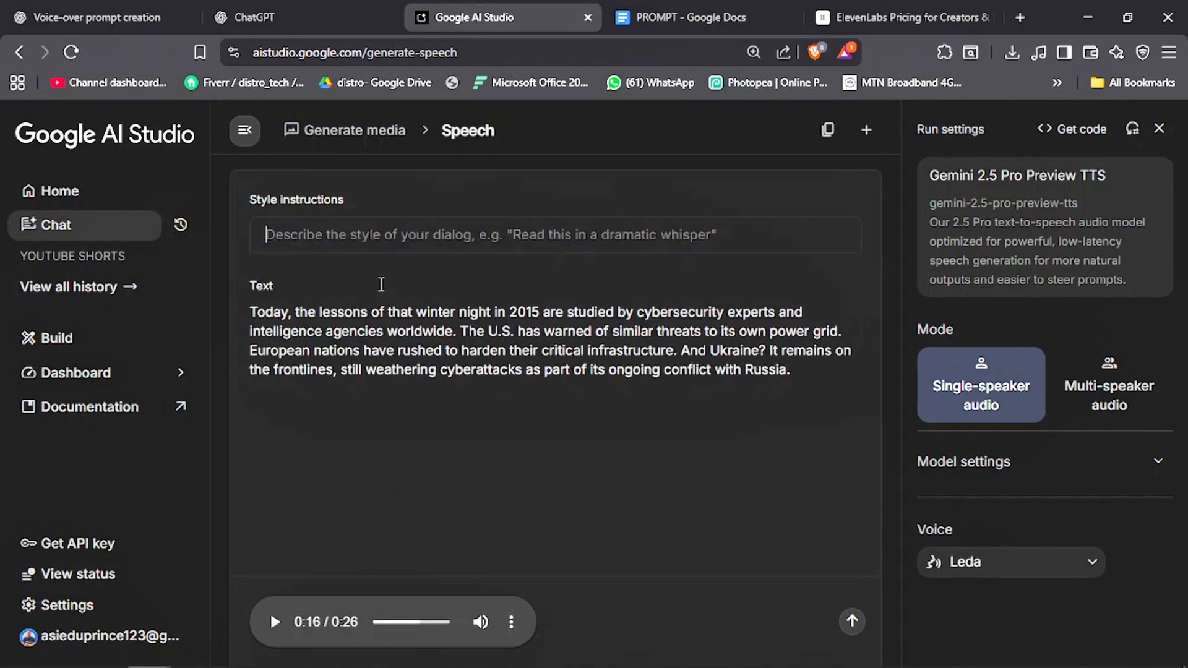
type("Read aloud in a excited, fast paced and gen-z like")
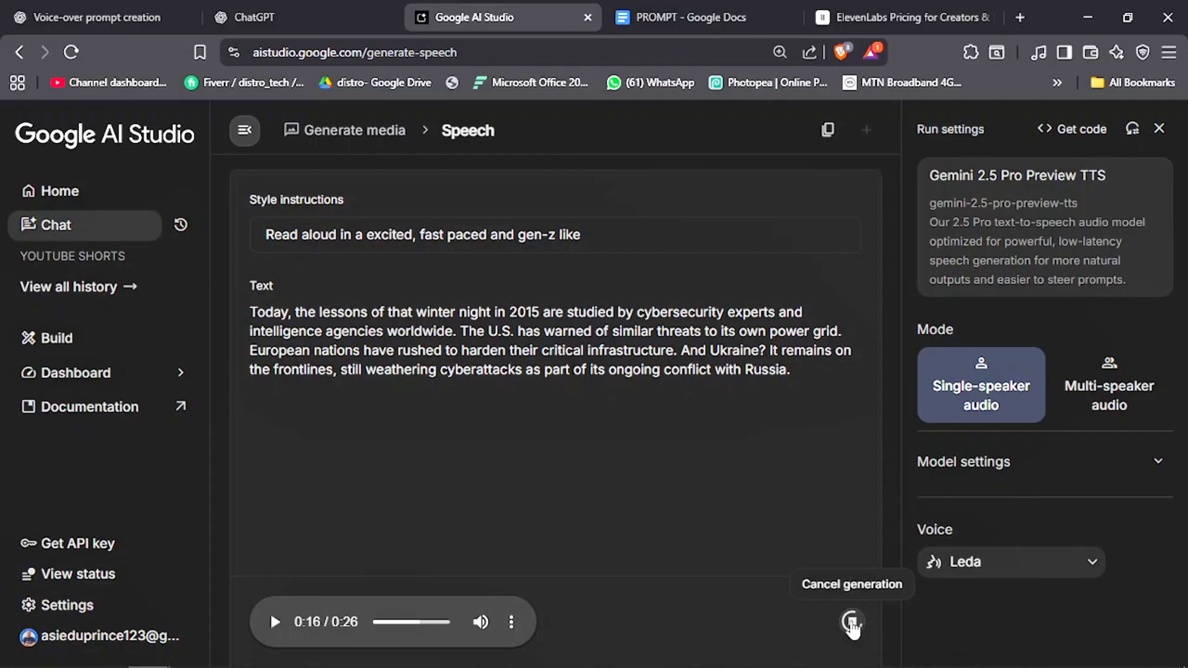
left_click(678, 16)
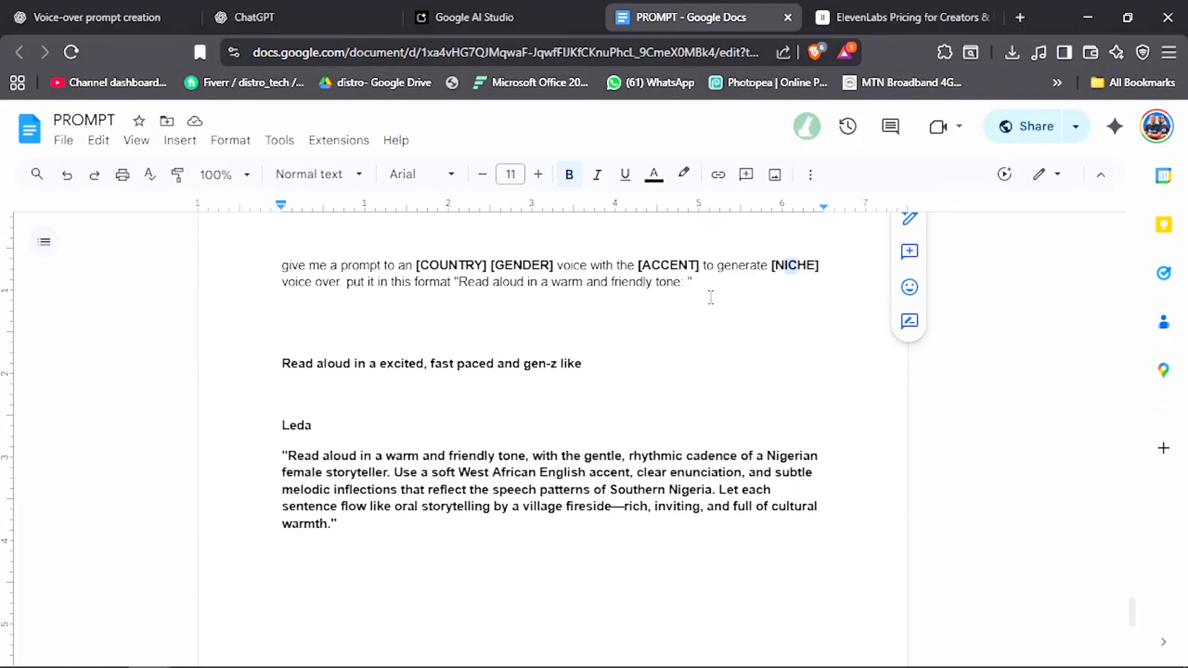
Copy the gen-z style line from the PROMPT doc into Style instructions, leaving no audio generated.
triple_click(432, 362)
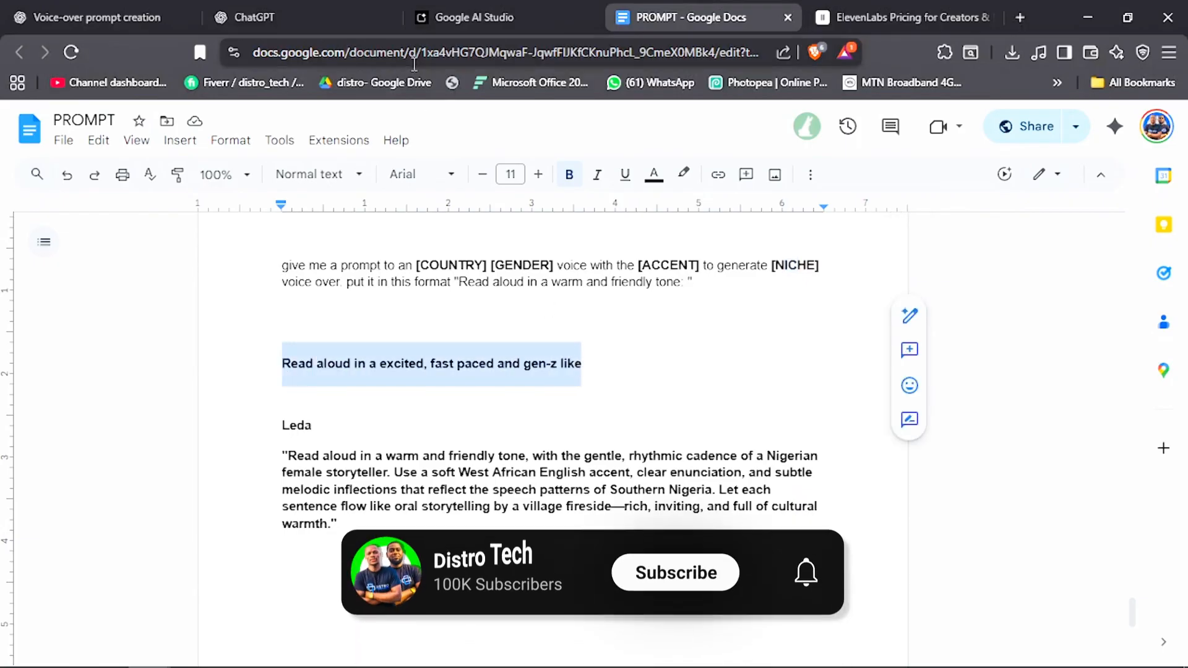
left_click(478, 17)
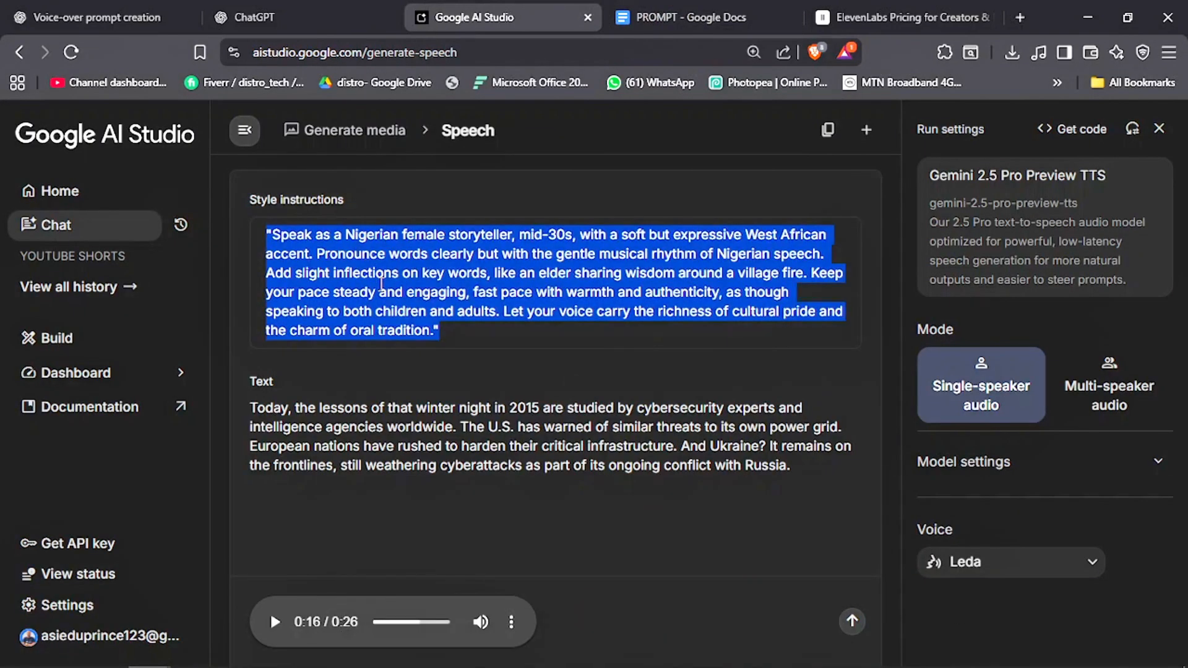
type("Read aloud in a excited, fast paced and gen-z like")
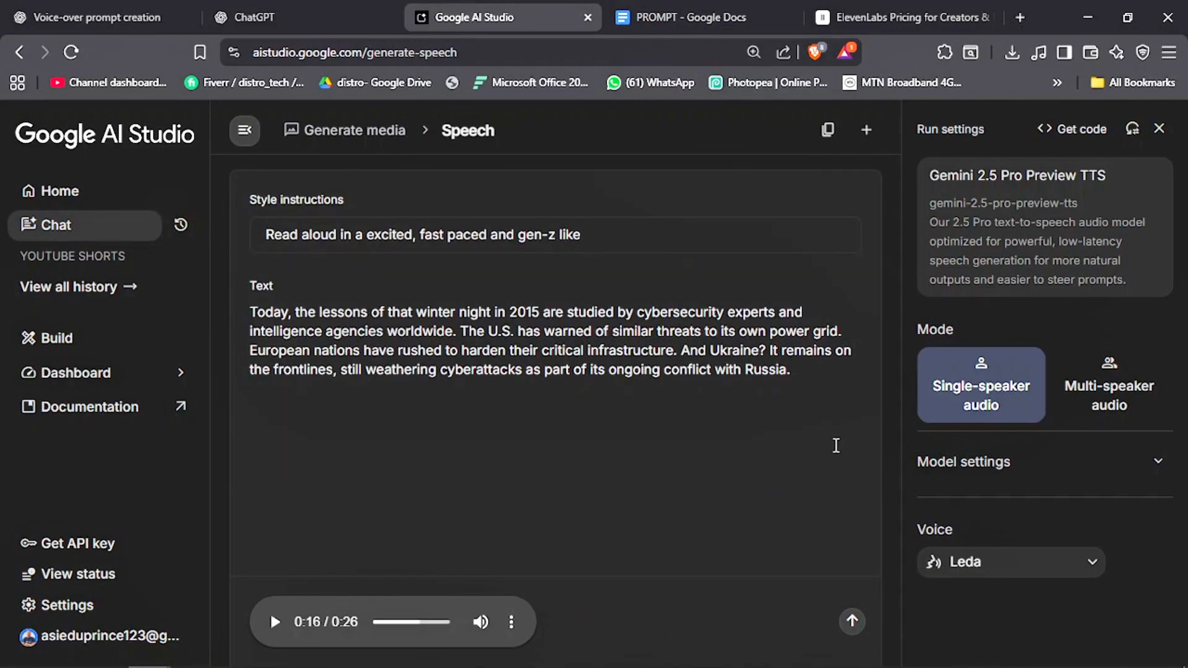